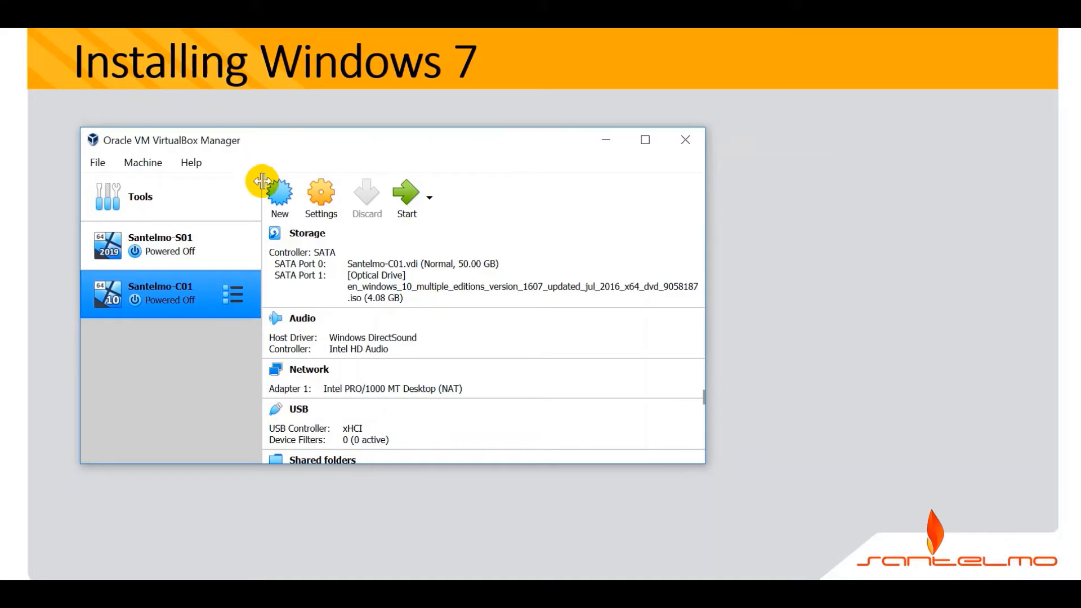
mouse_move(279, 192)
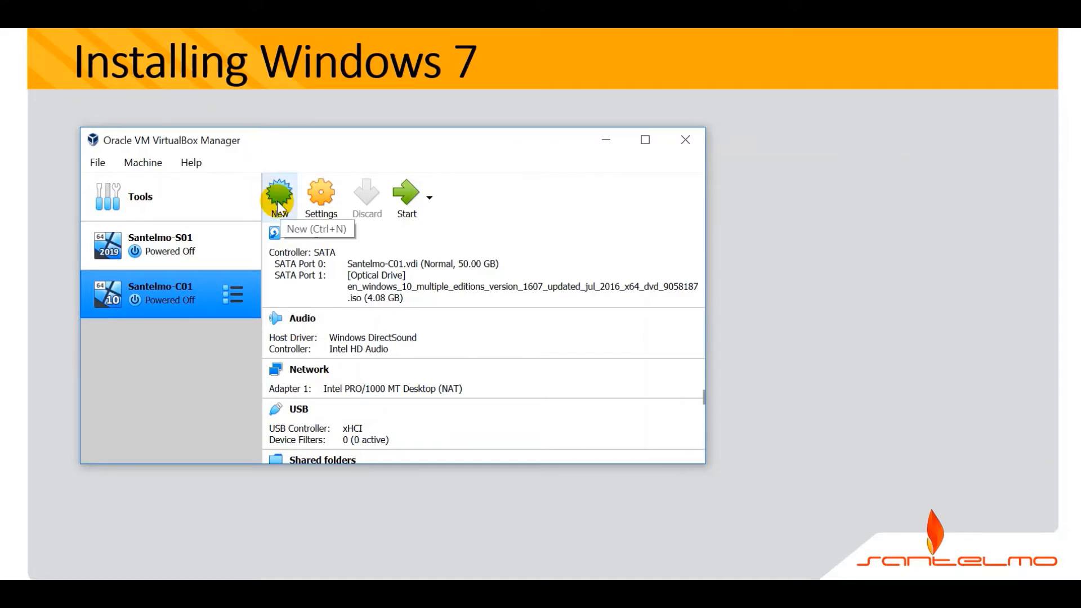
Create a new Windows 7 (64-bit) machine named Santelmo-C02 with 2048 MB memory, reaching the hard disk page
click(280, 193)
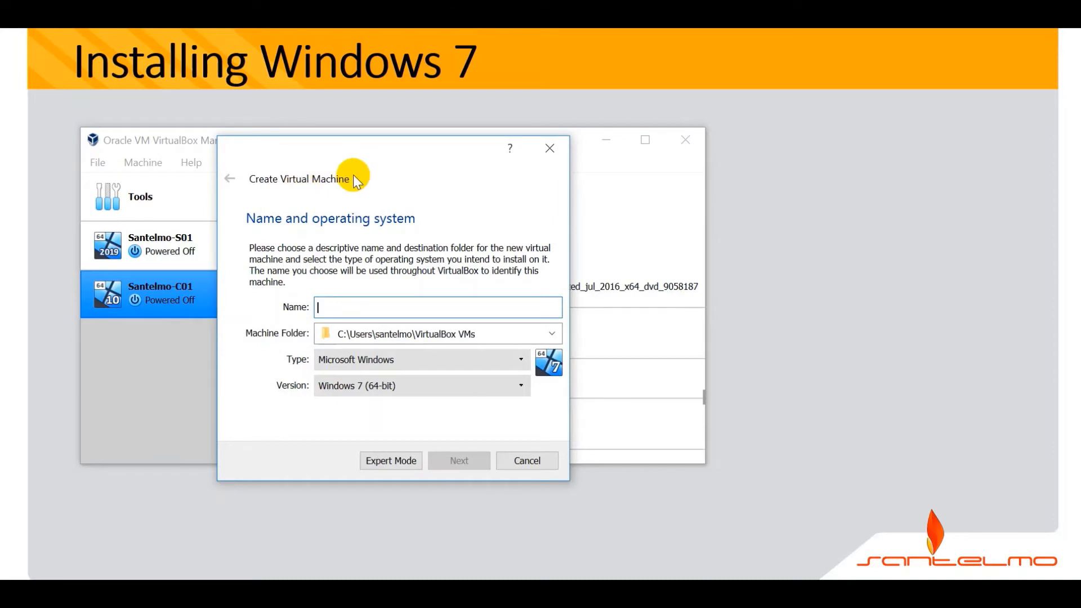
text(Santelmo-C02)
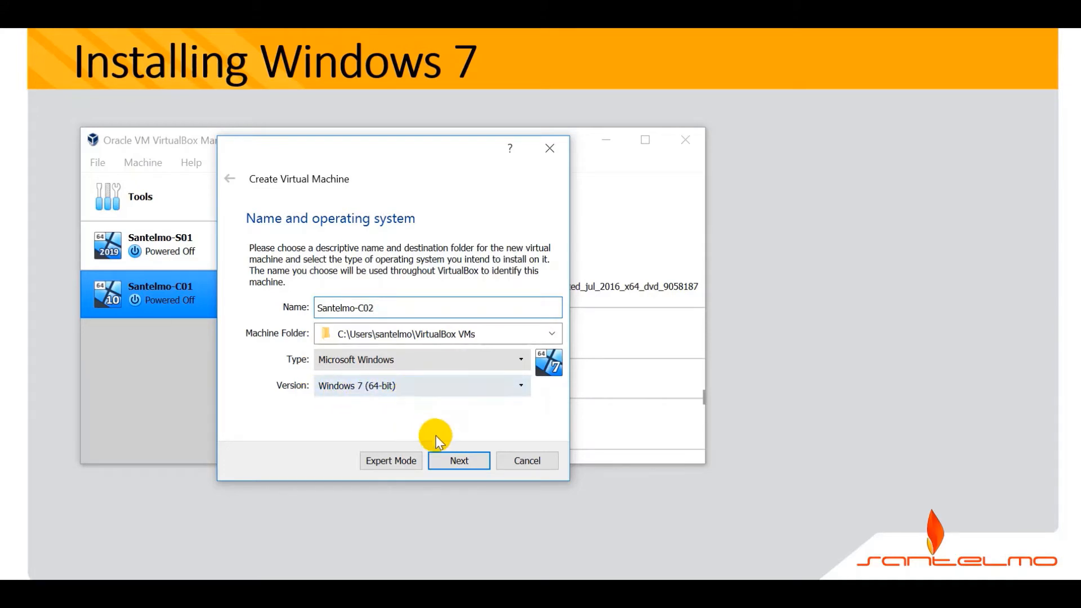
click(459, 461)
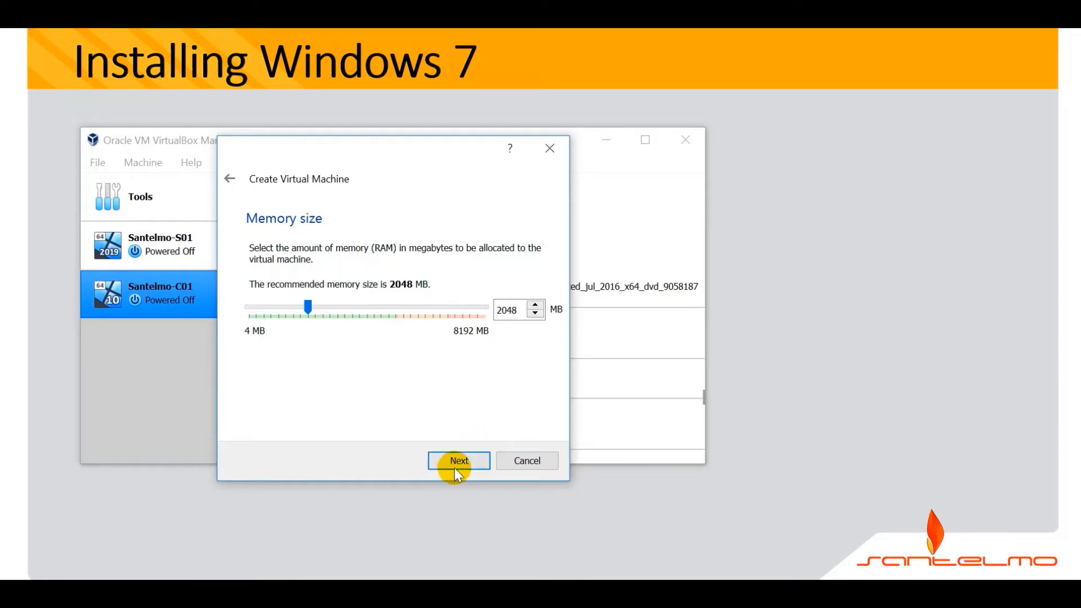
click(459, 461)
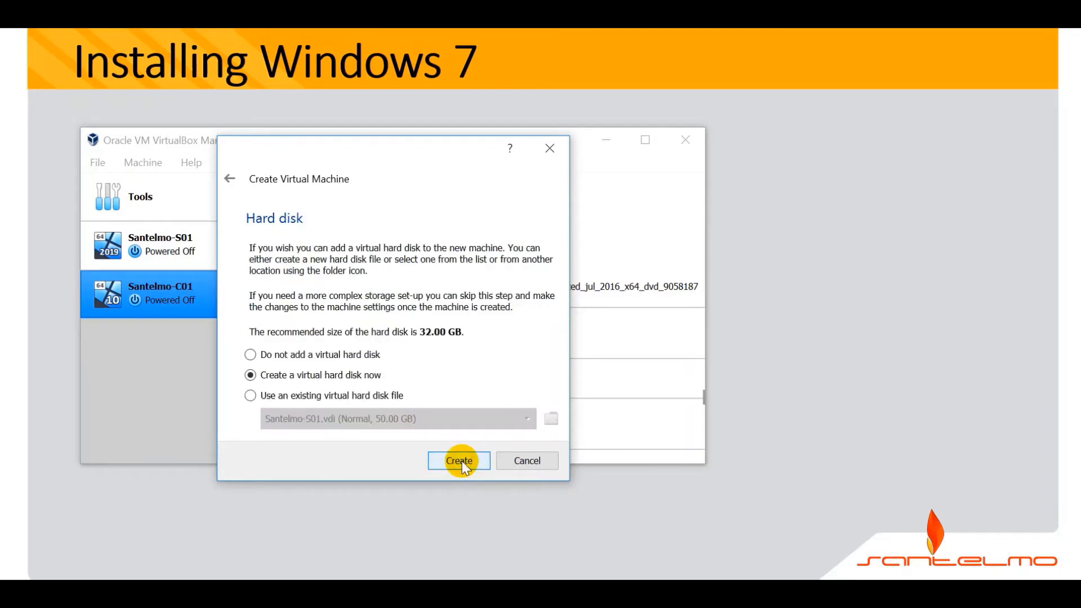
mouse_move(411, 406)
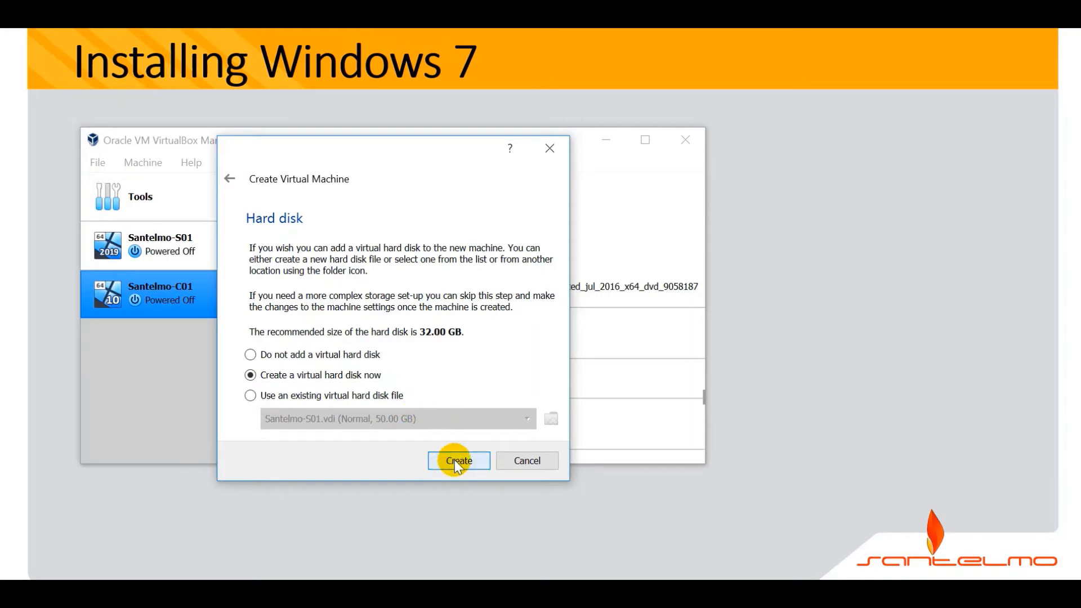
Add a 32 GB dynamically allocated VDI disk and finish creating Santelmo-C02
click(458, 461)
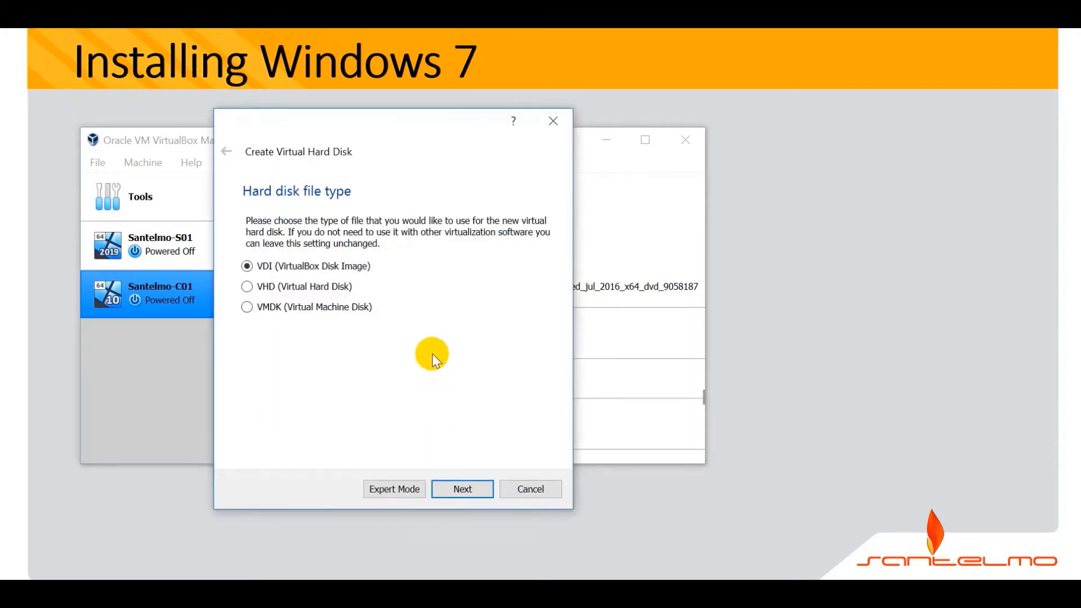
mouse_move(450, 420)
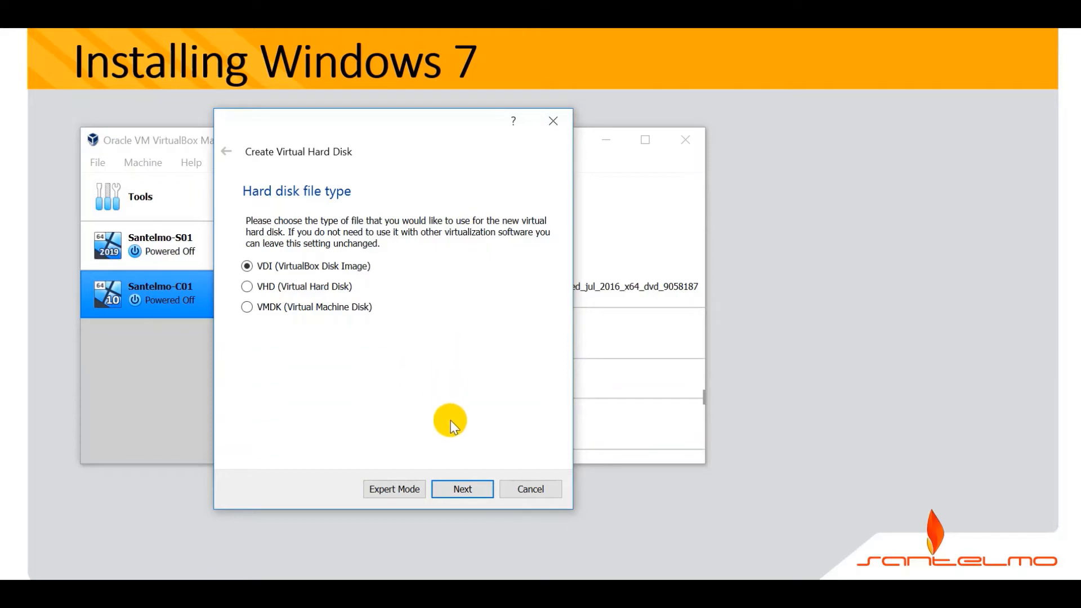
click(462, 489)
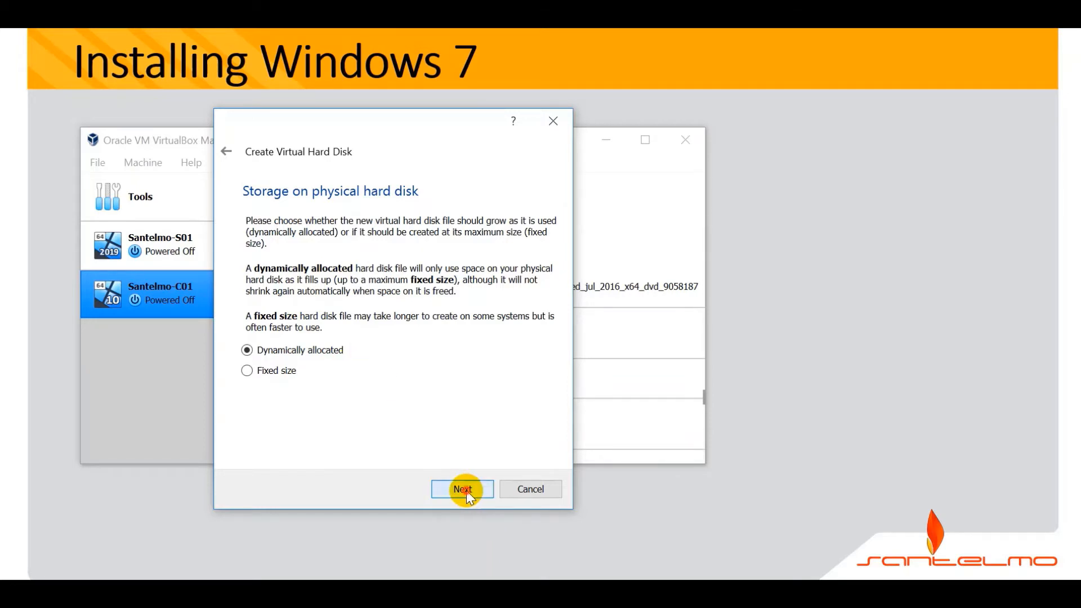
click(462, 488)
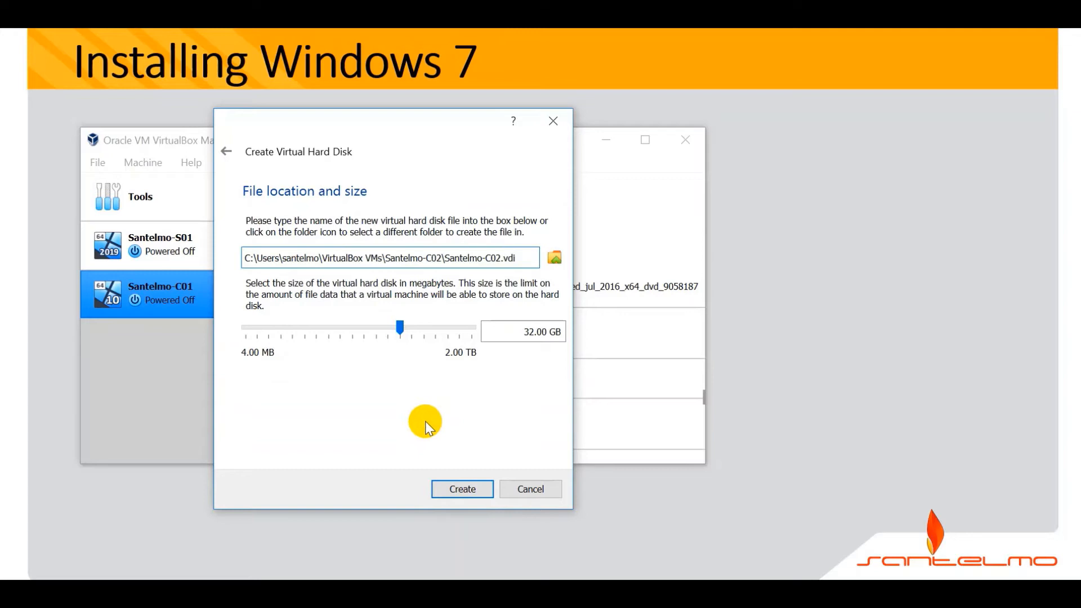
click(462, 489)
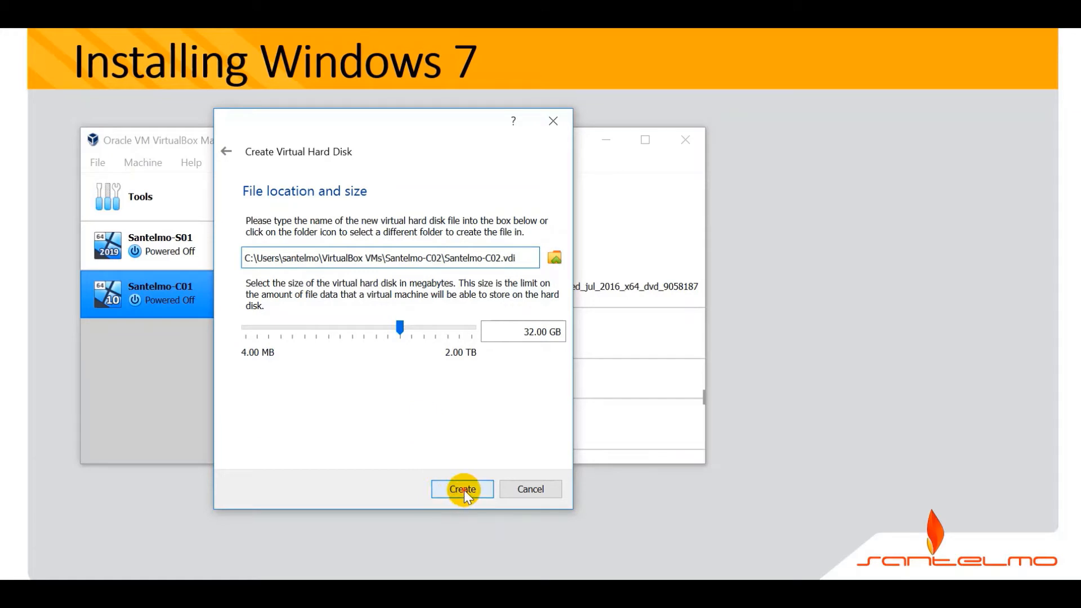
click(461, 489)
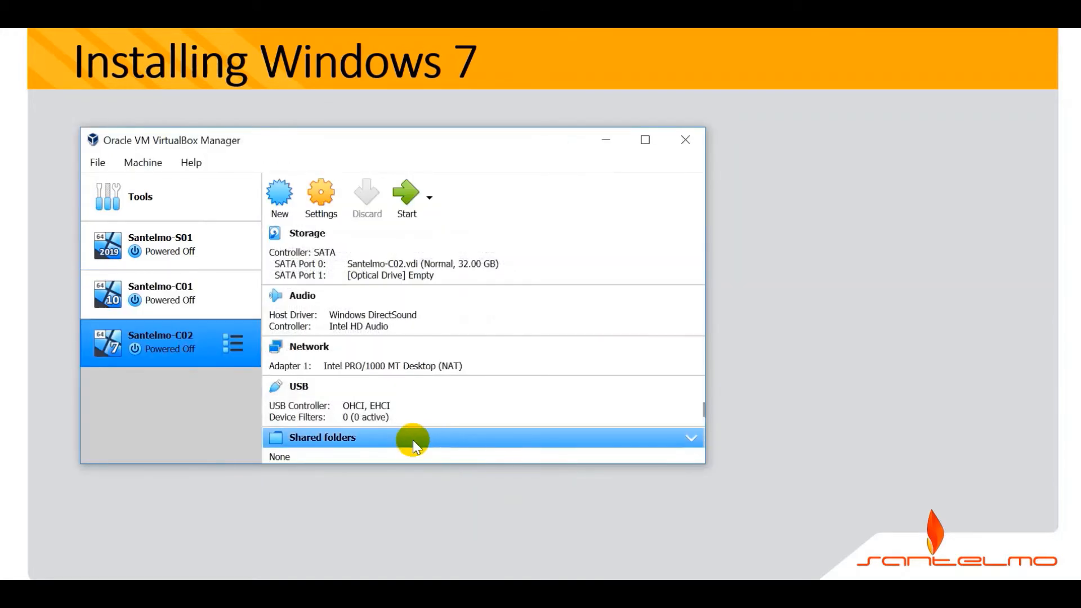
mouse_move(217, 380)
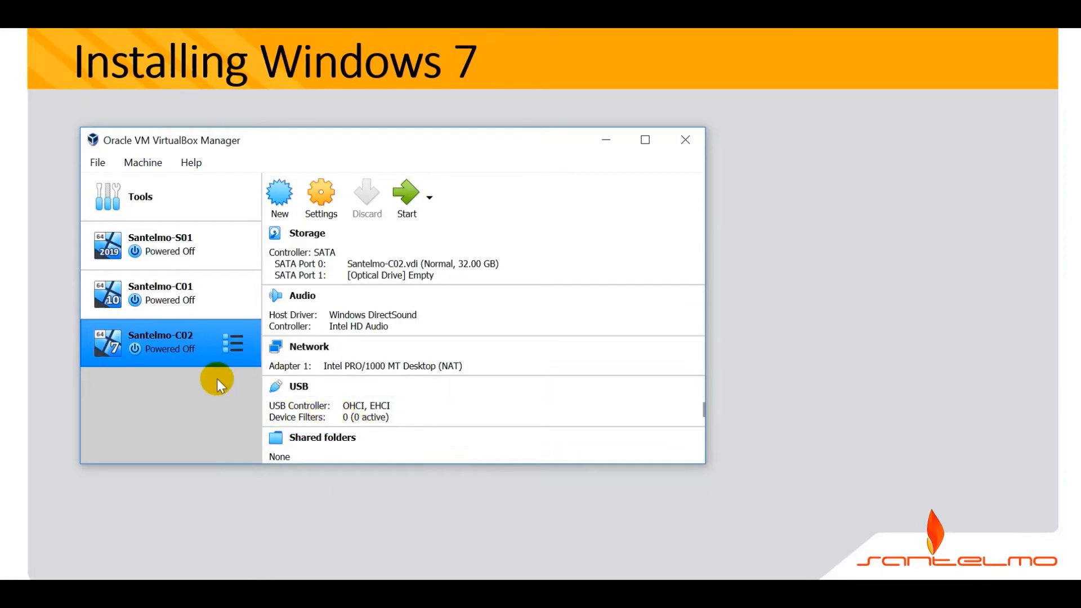
mouse_move(210, 378)
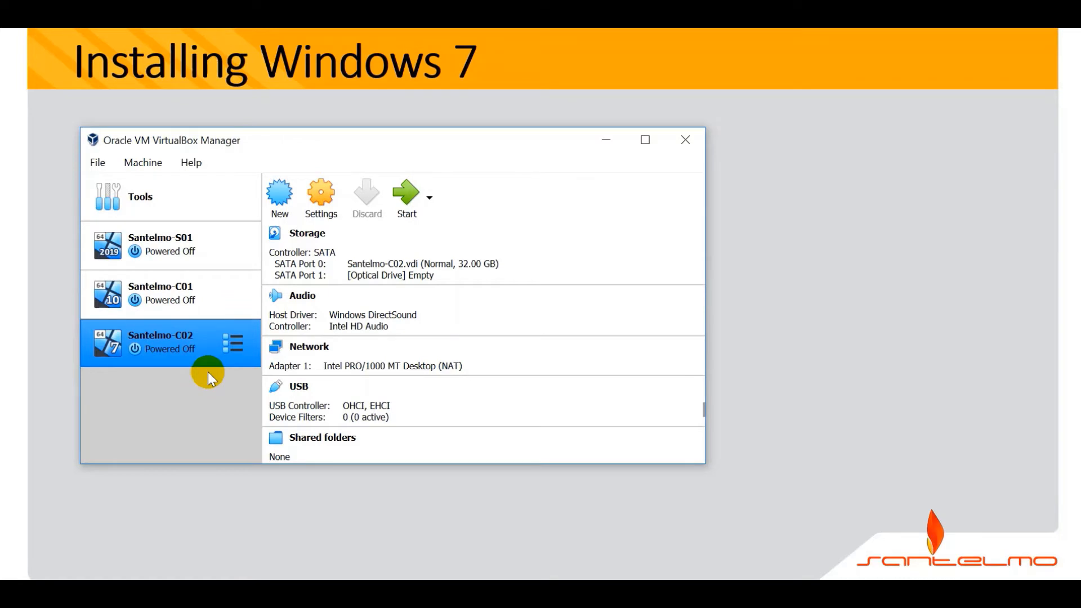
mouse_move(169, 266)
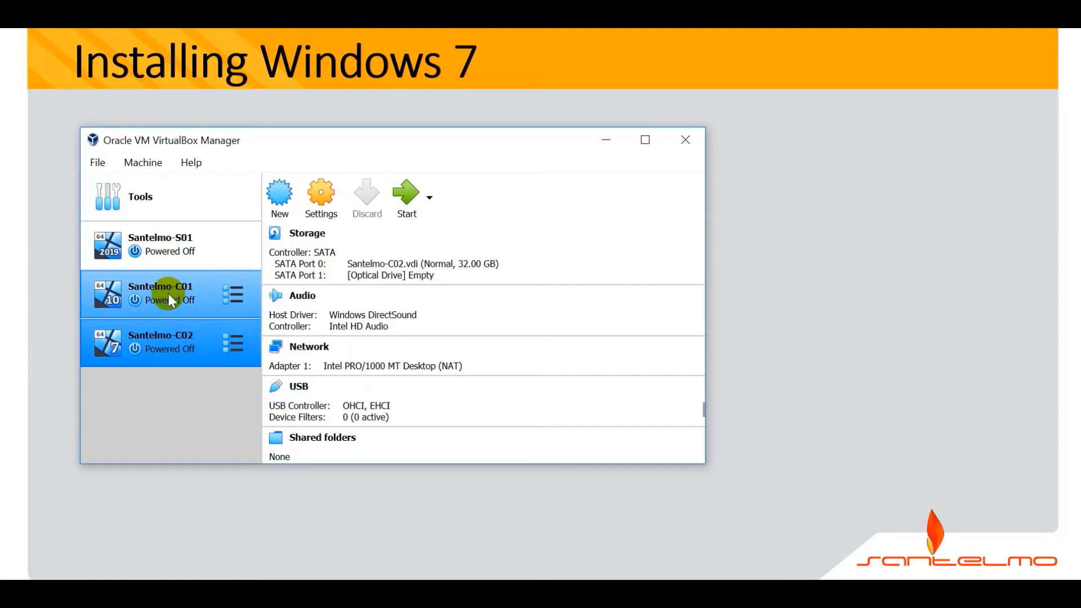
Select Santelmo-C02 in the machine list and power it on
click(169, 352)
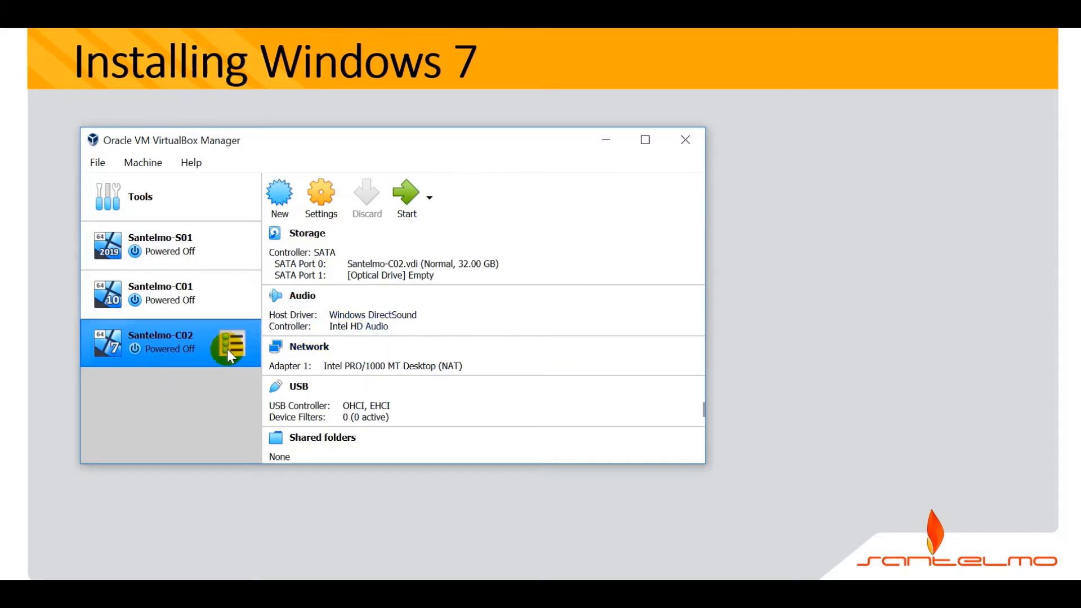
mouse_move(406, 212)
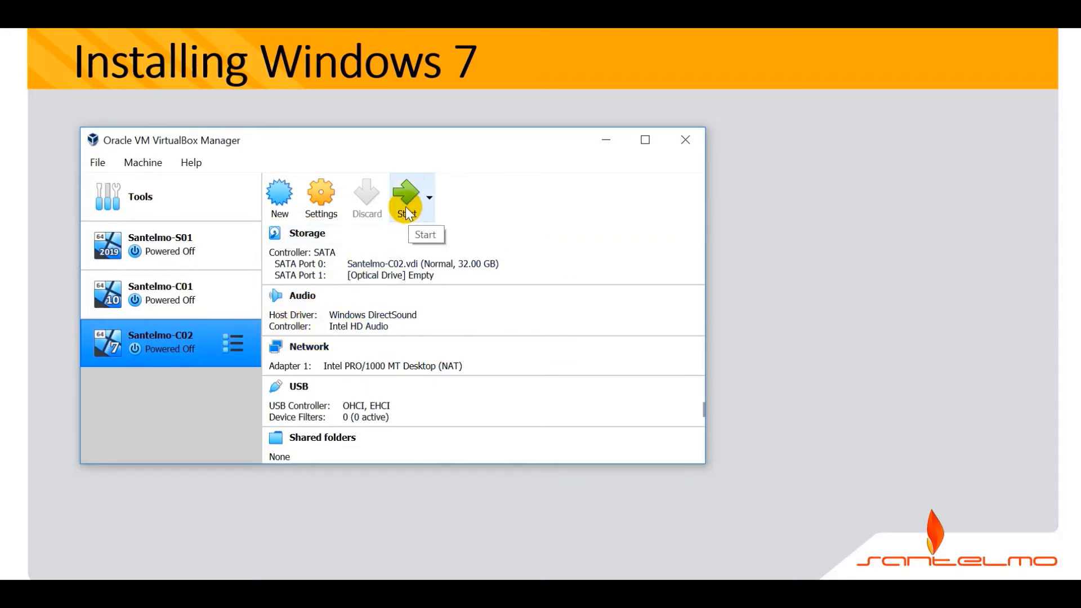
click(405, 199)
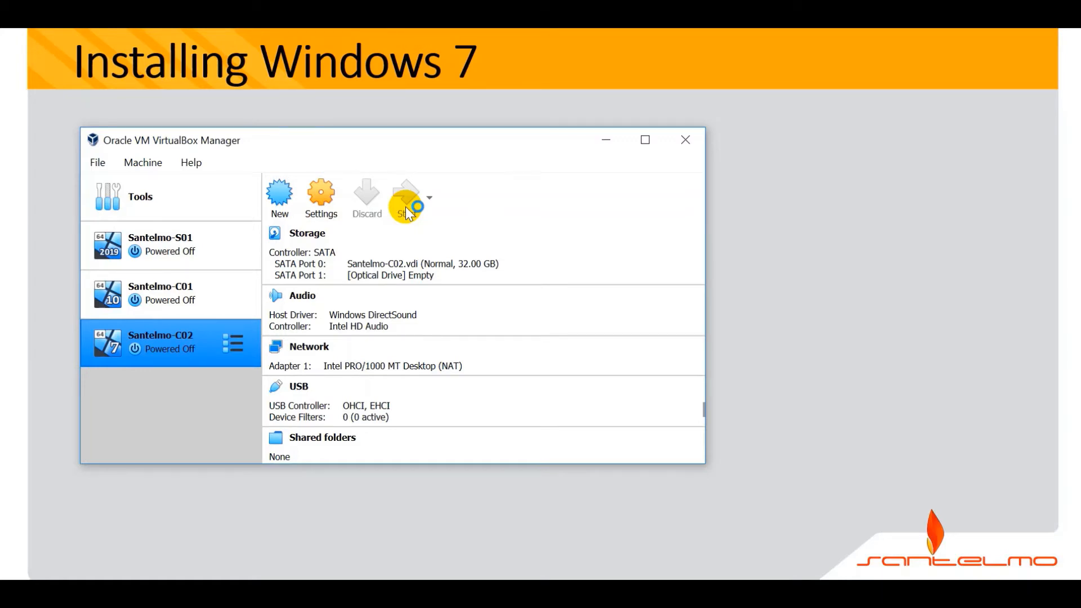
click(407, 203)
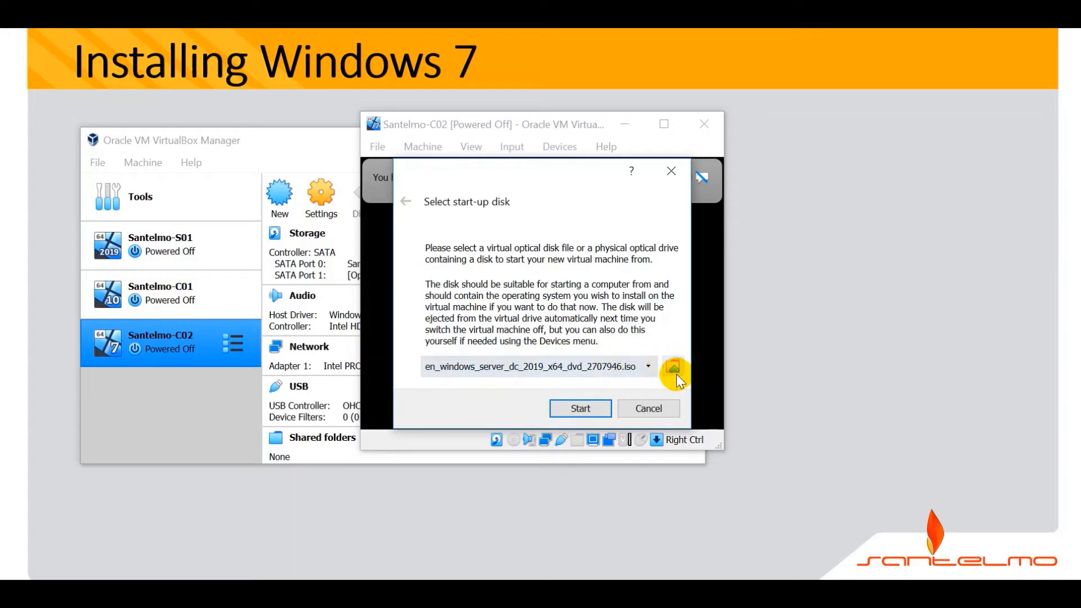
Add the en_windows_7_professional ISO from Downloads and choose it as the start-up disk
click(673, 366)
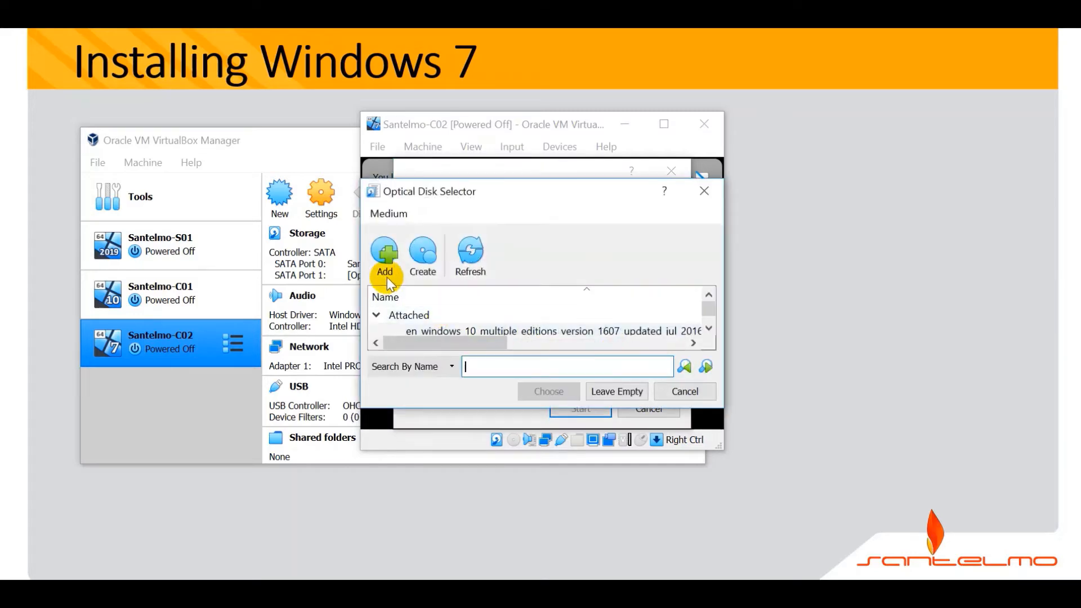
click(385, 253)
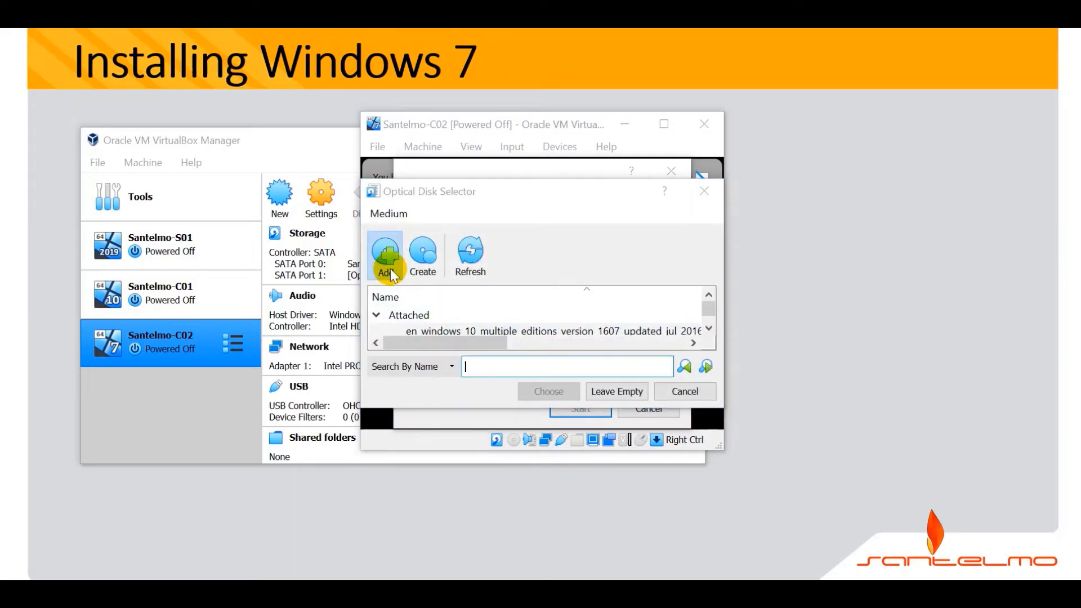
click(385, 250)
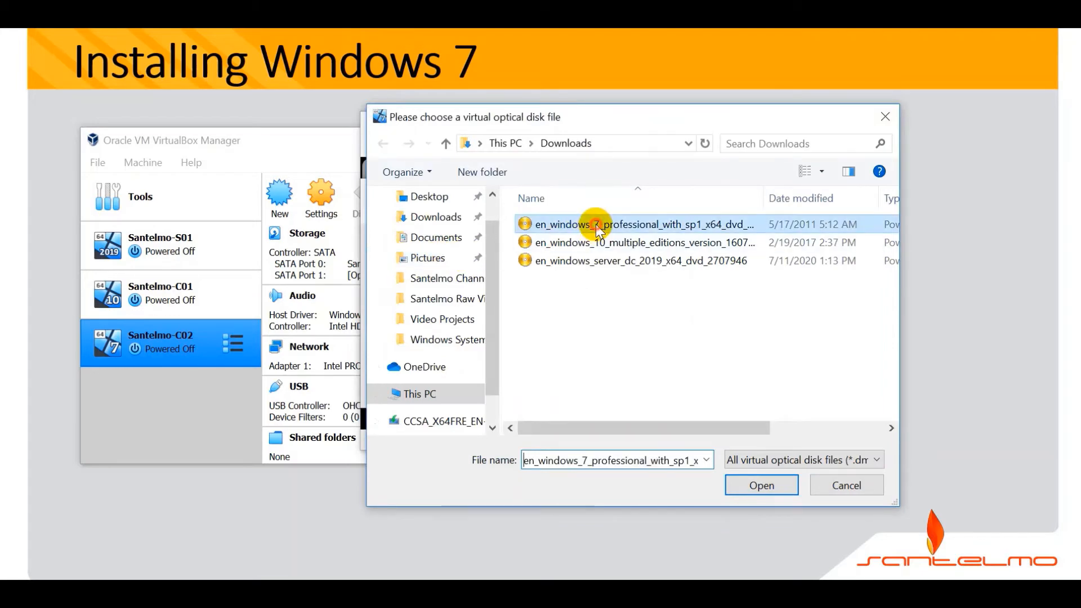
click(761, 484)
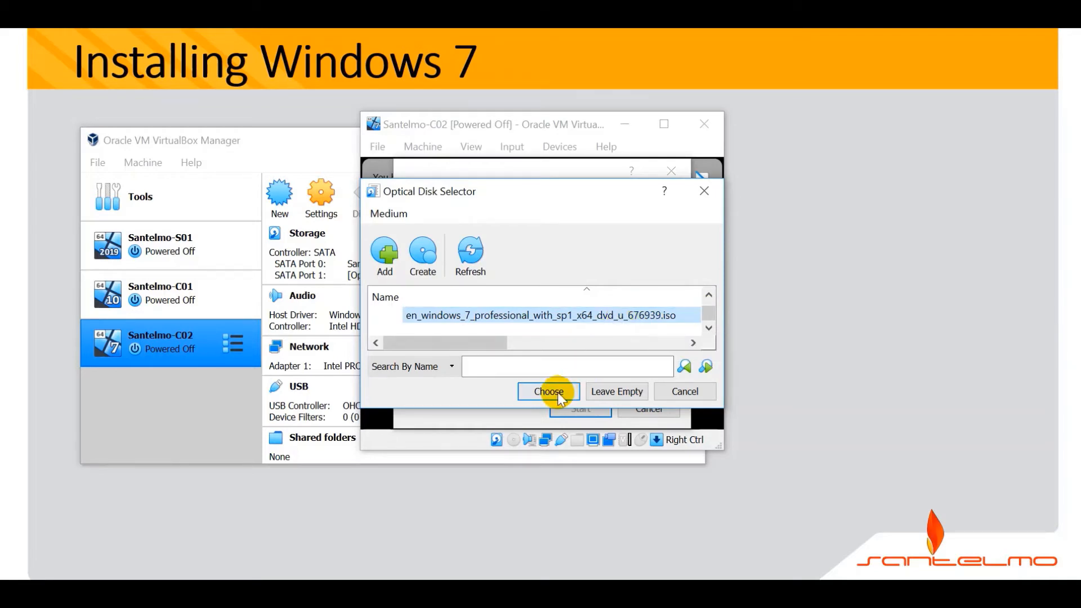
click(548, 392)
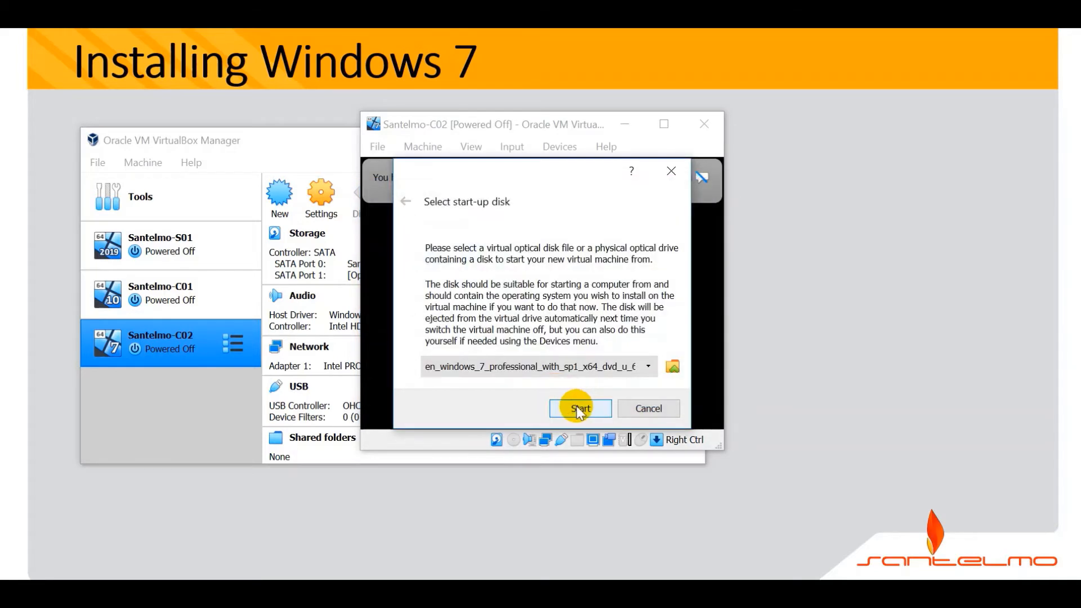
Boot from the ISO and accept English language, US formats and US keyboard in Install Windows
click(580, 409)
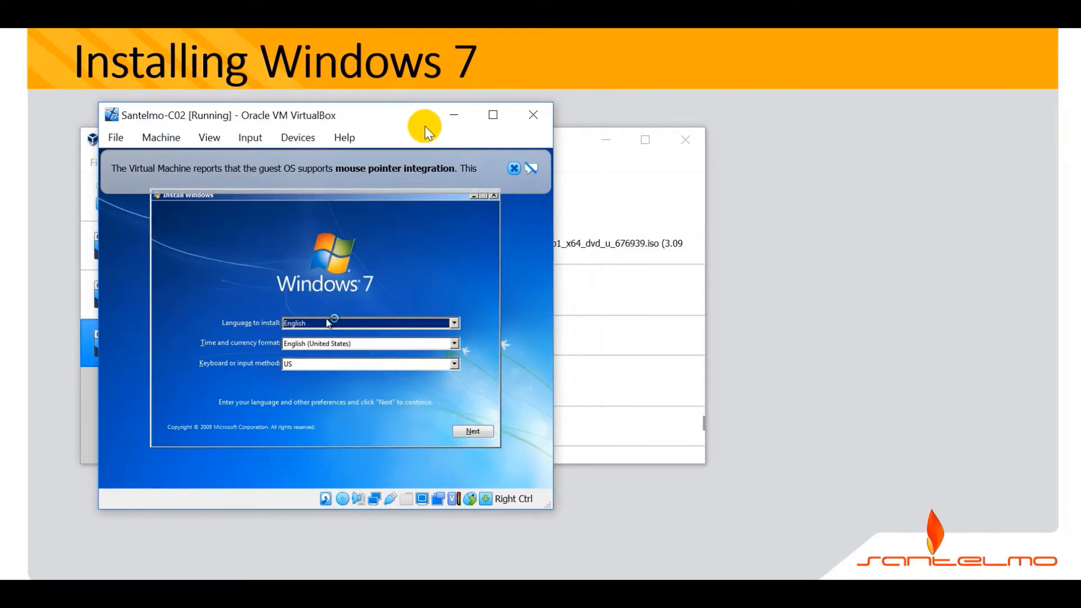
mouse_move(486, 175)
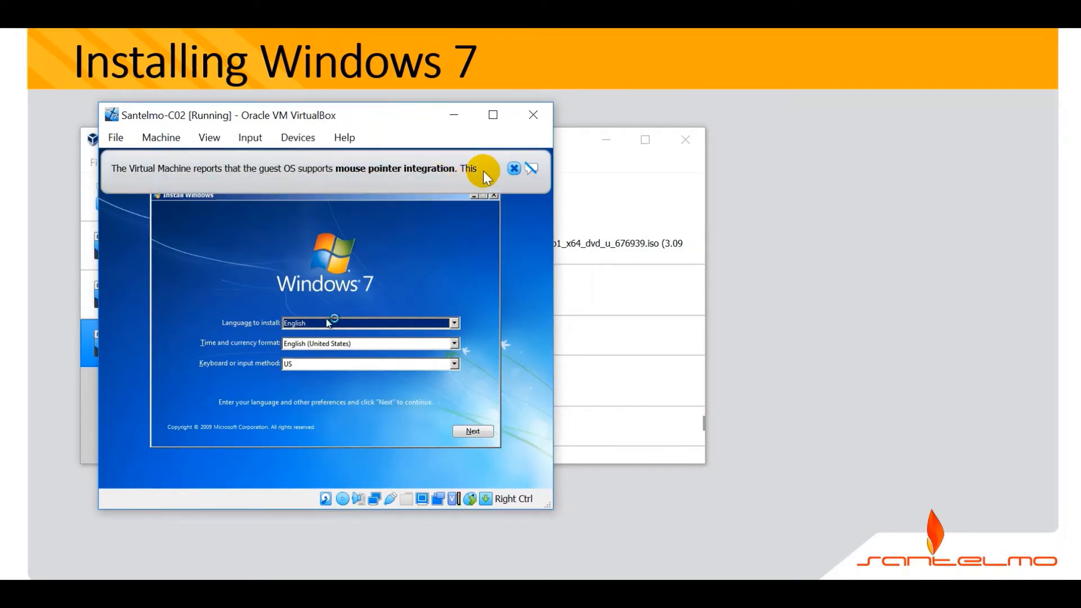
click(514, 169)
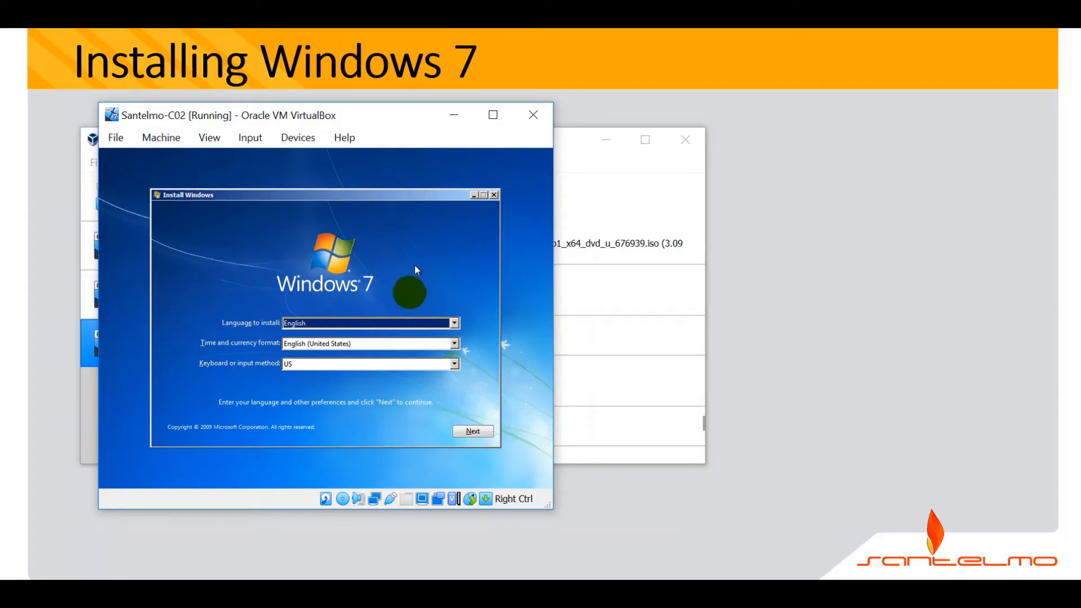
mouse_move(321, 394)
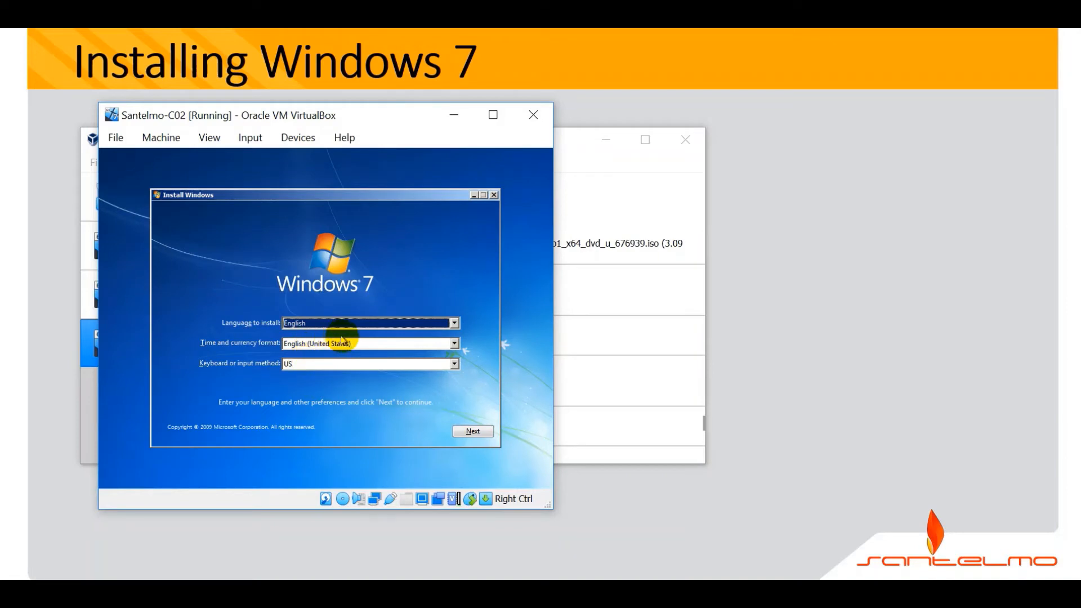
mouse_move(385, 350)
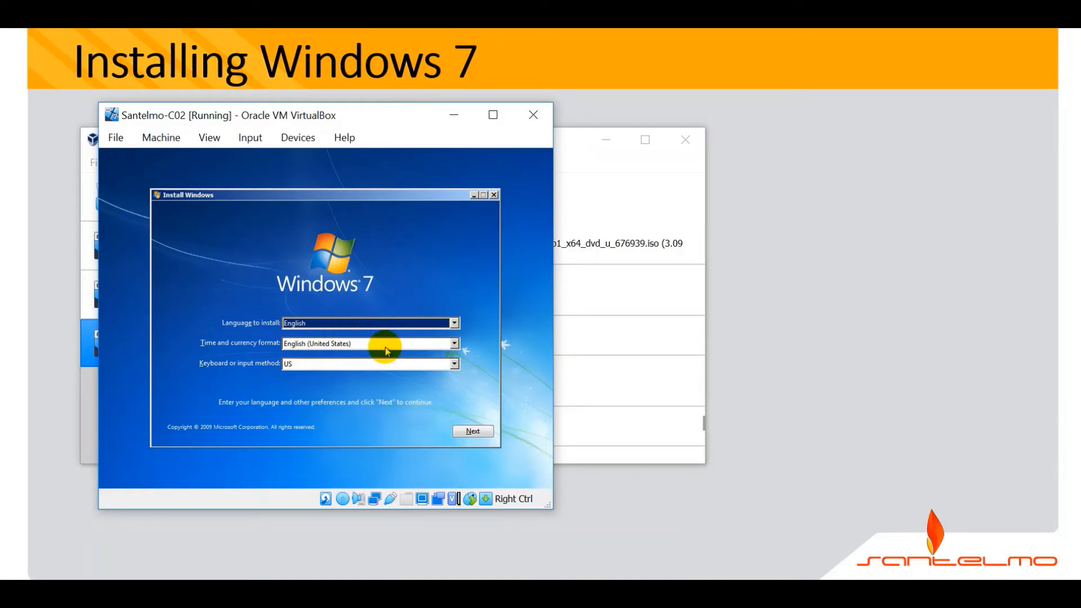
click(453, 342)
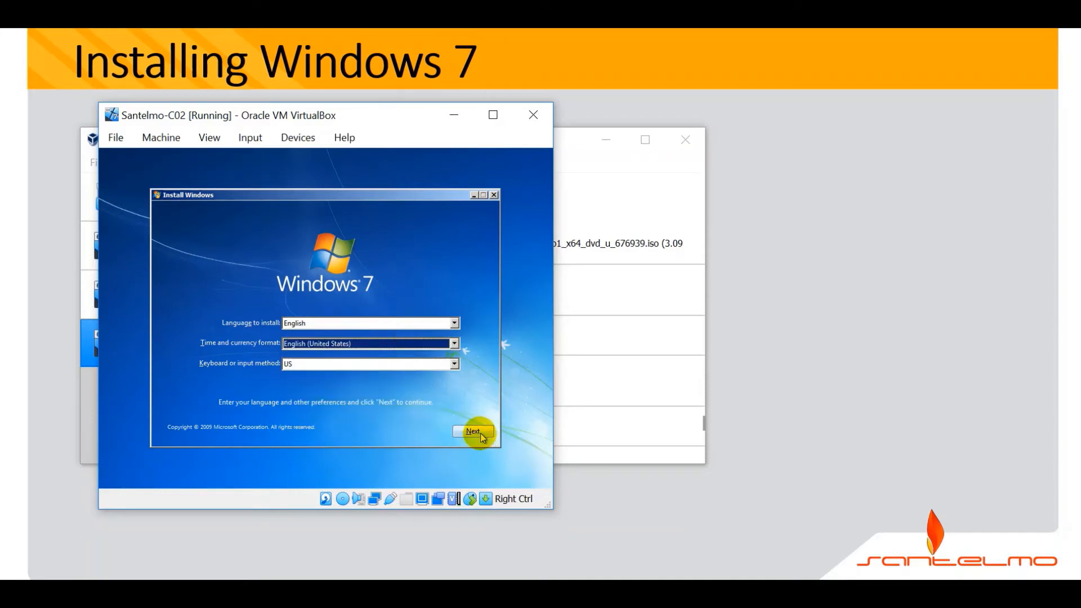
click(473, 432)
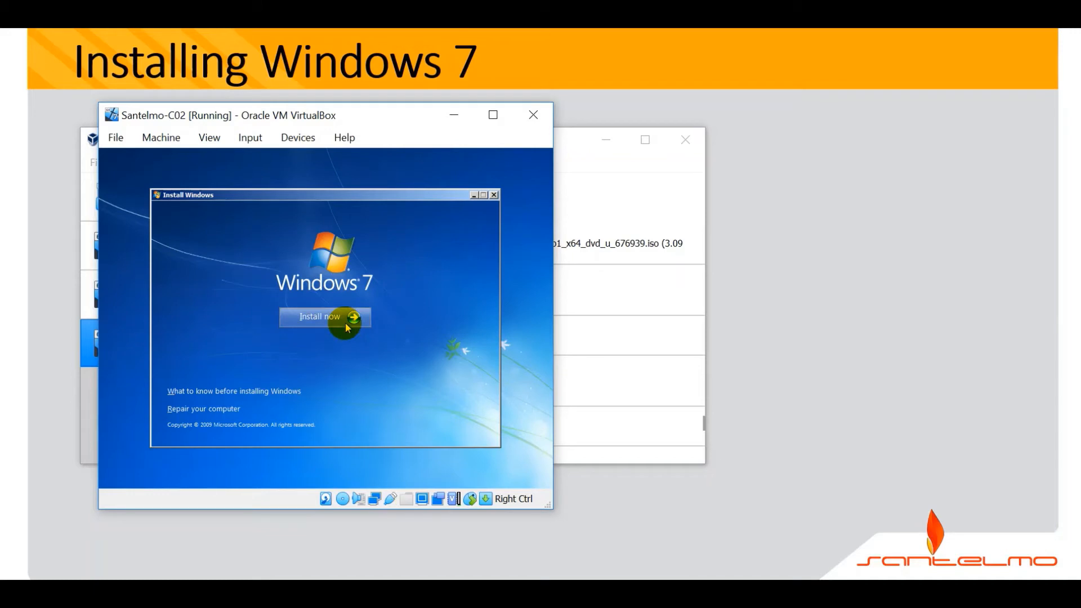
Install now, accept the license terms and target Disk 0's 32 GB unallocated space
click(320, 317)
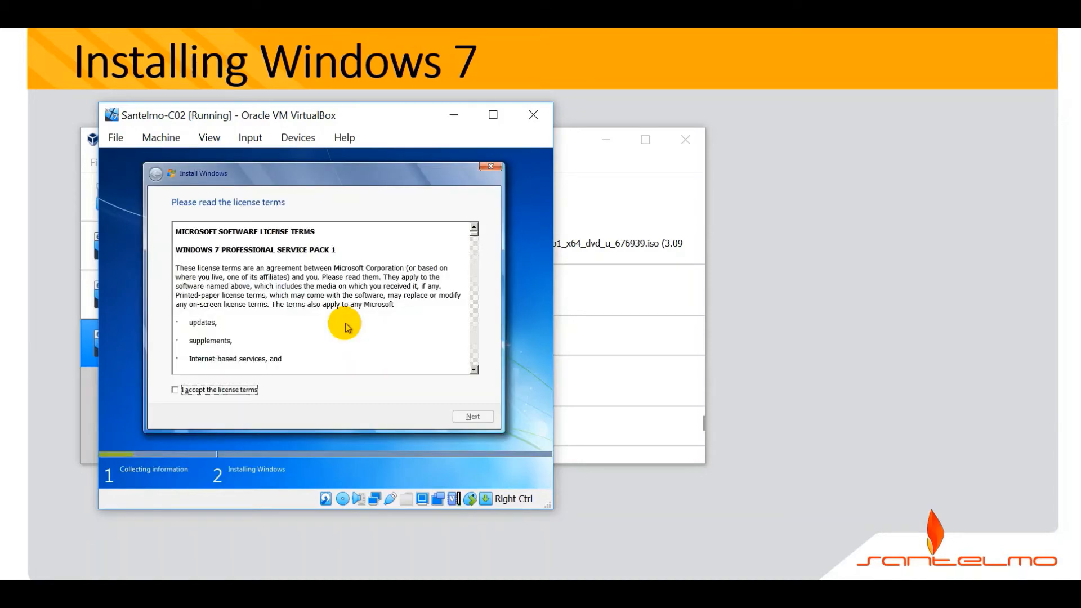
mouse_move(218, 389)
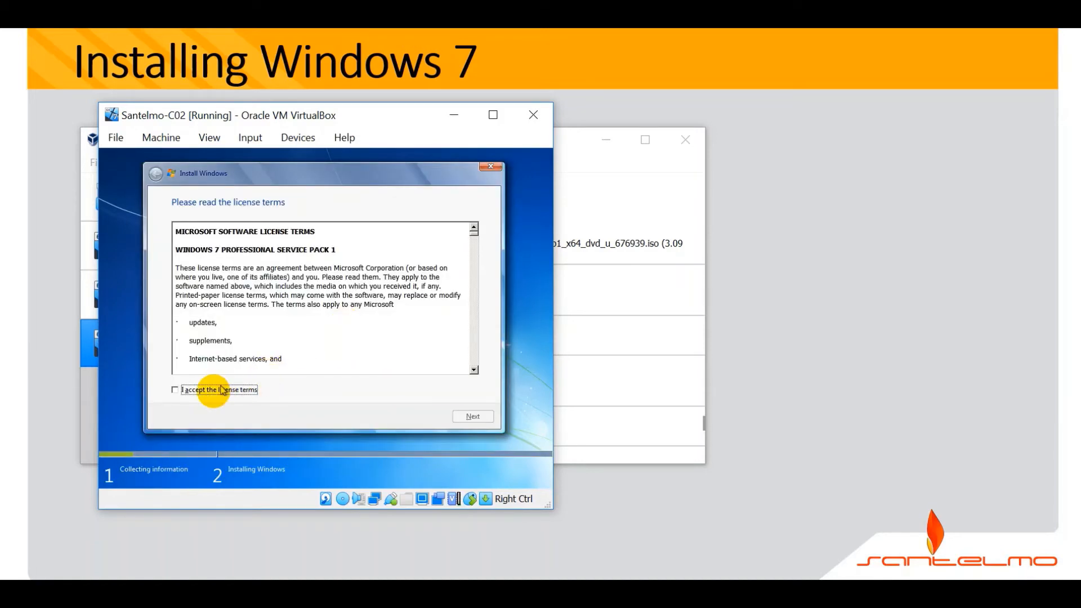
click(175, 390)
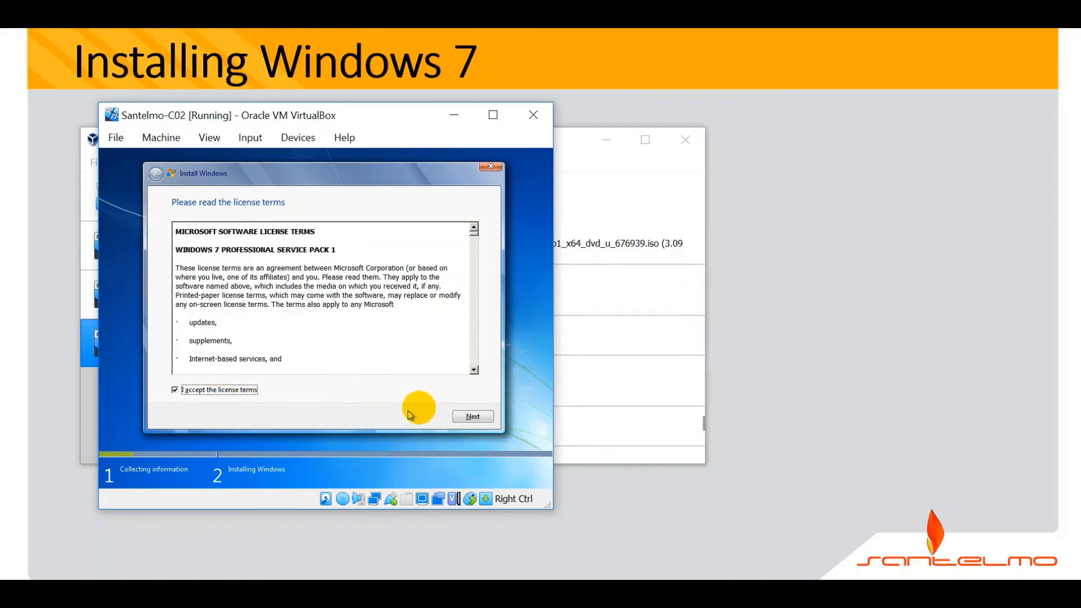
click(473, 416)
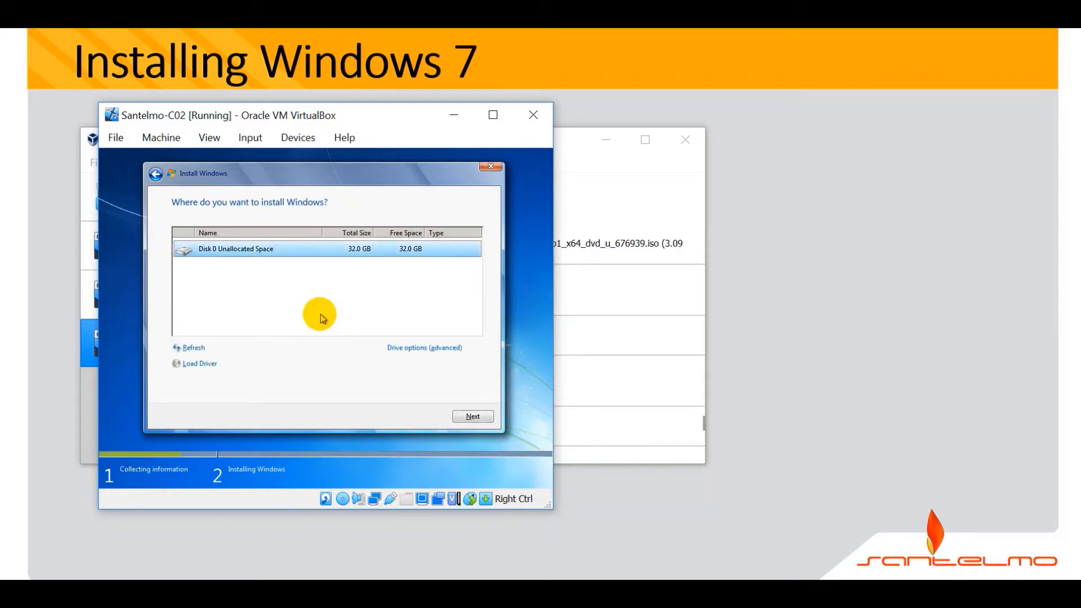
mouse_move(403, 328)
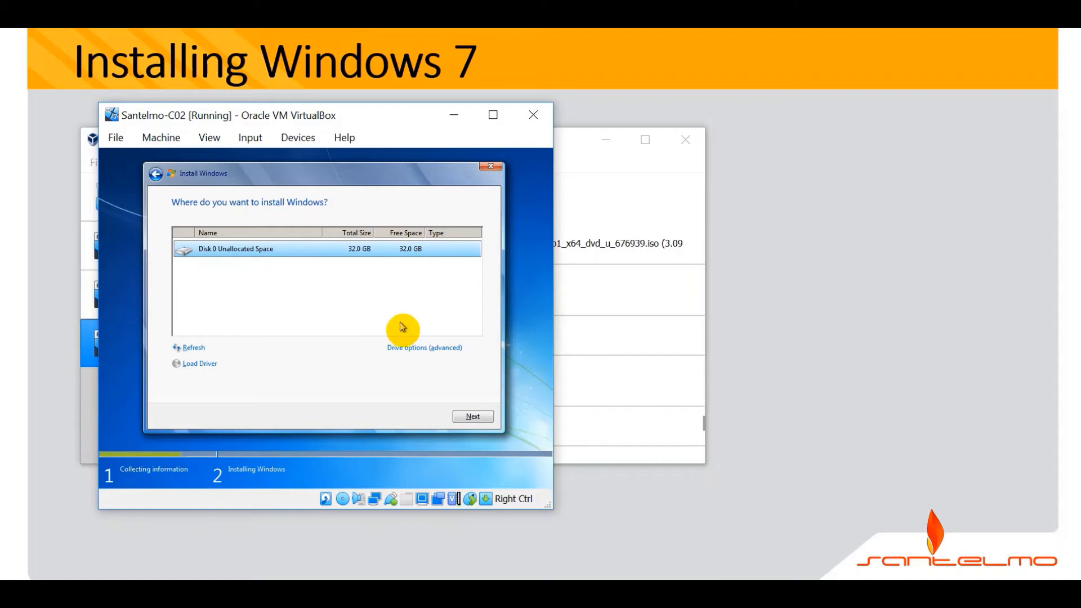
click(473, 416)
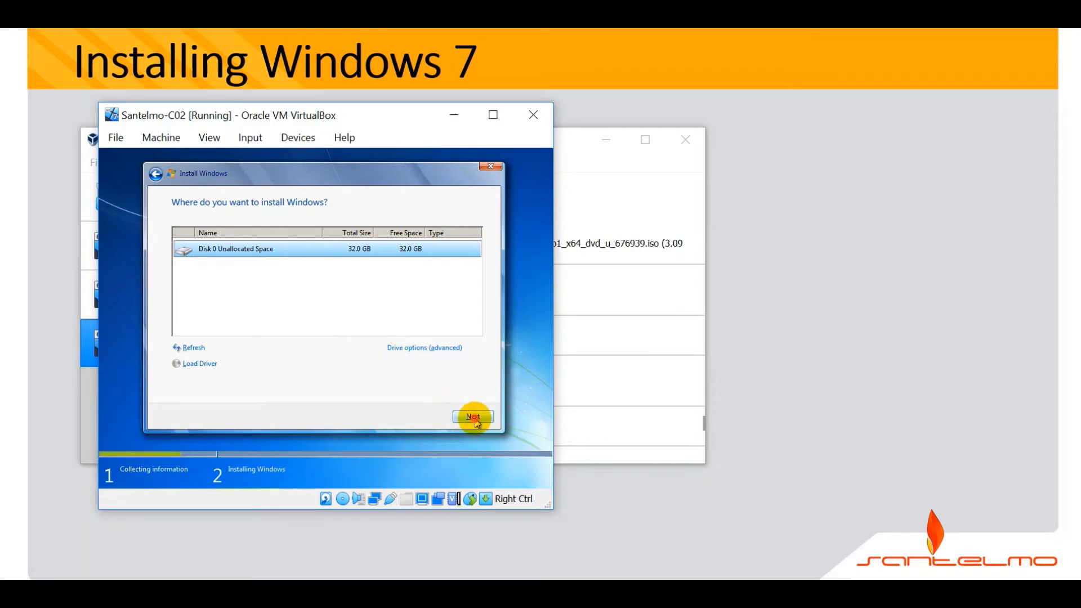
click(473, 416)
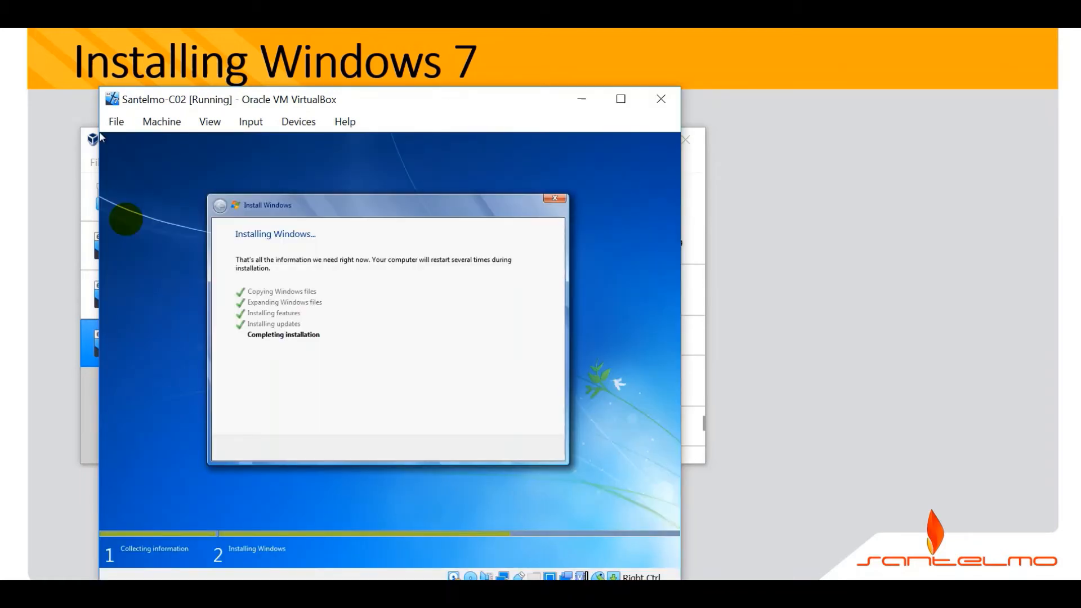
mouse_move(644, 155)
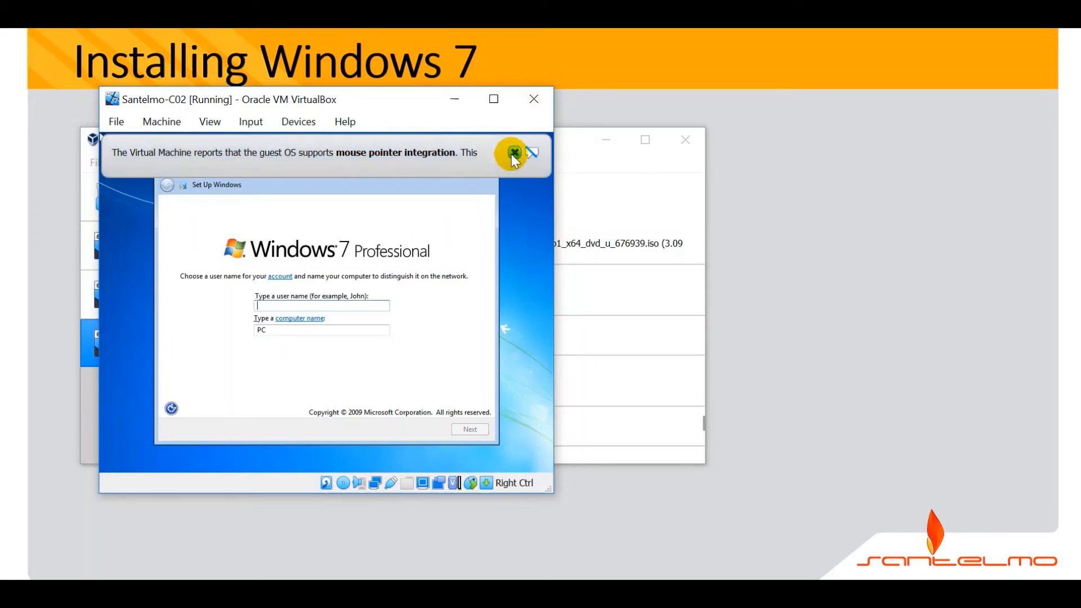
Dismiss the VirtualBox notice and set user santelmo with computer name SANTELMO-C02
click(514, 153)
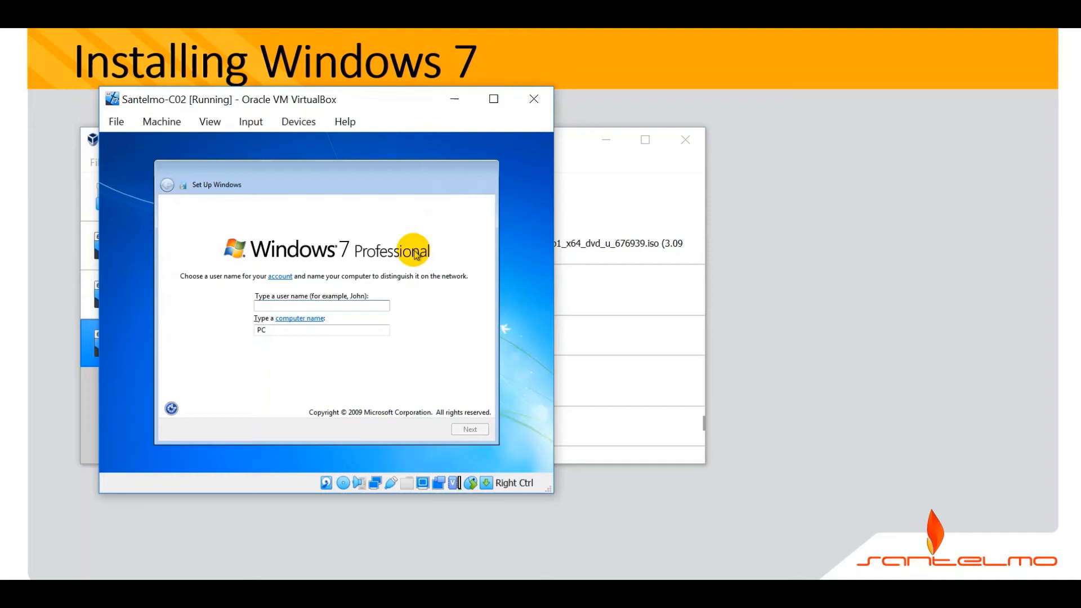
click(322, 305)
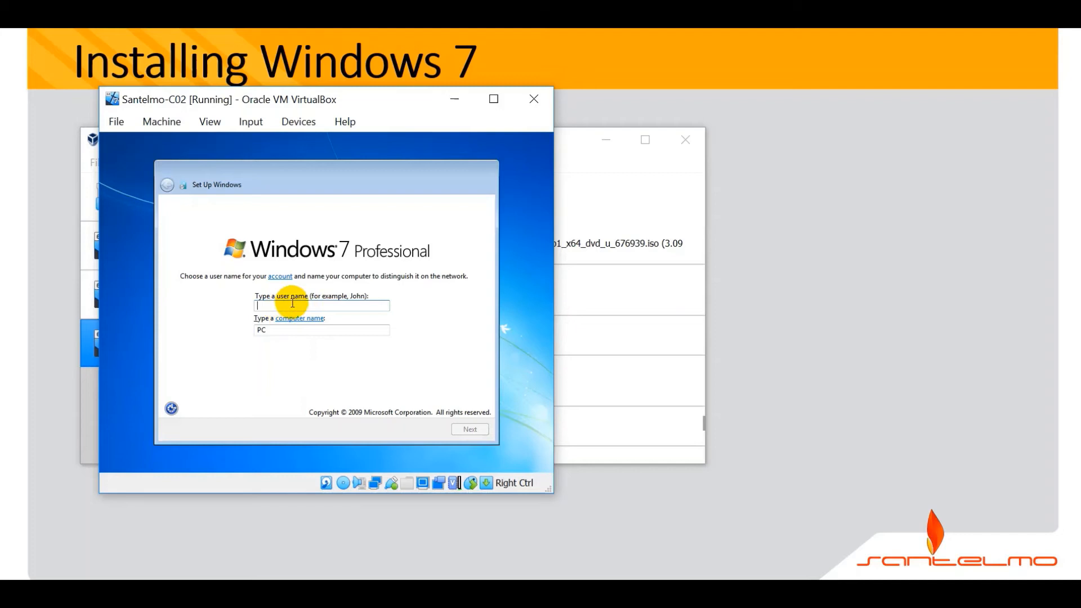
text(santelmo)
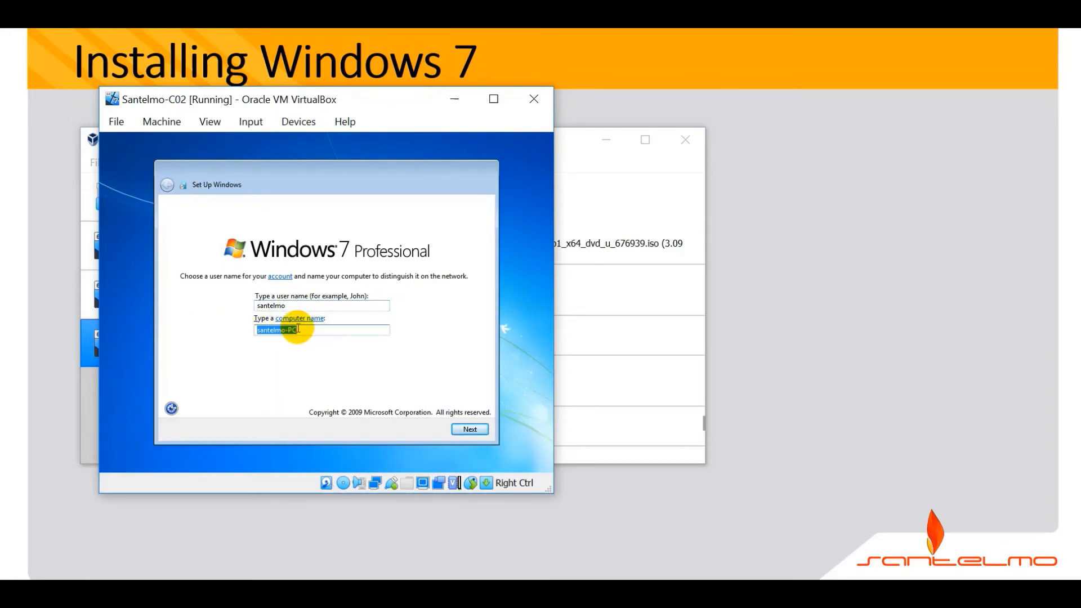
mouse_move(315, 305)
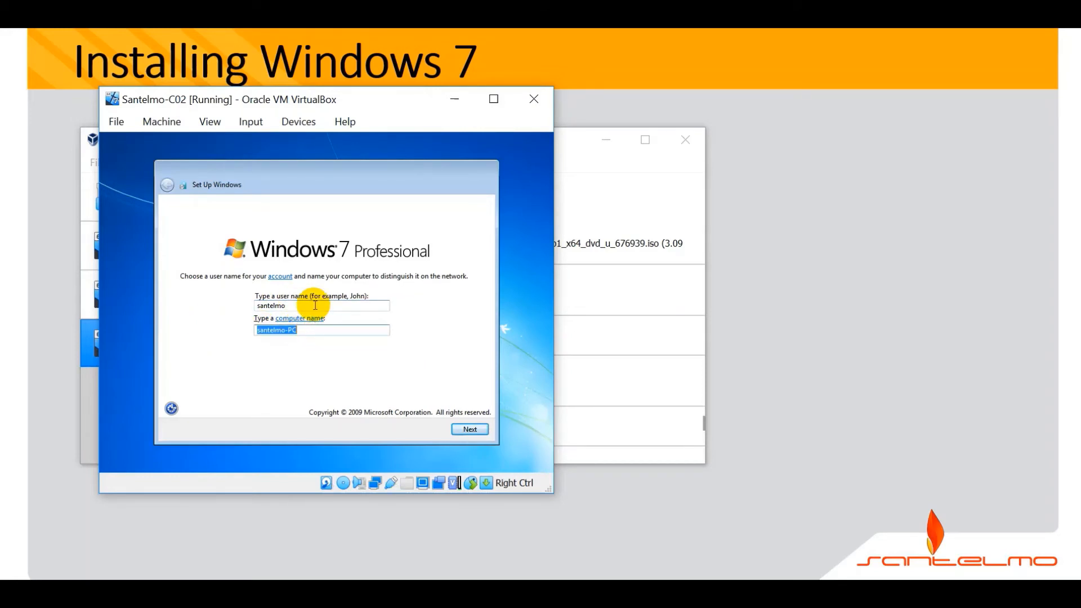
text(SANTELMO-C)
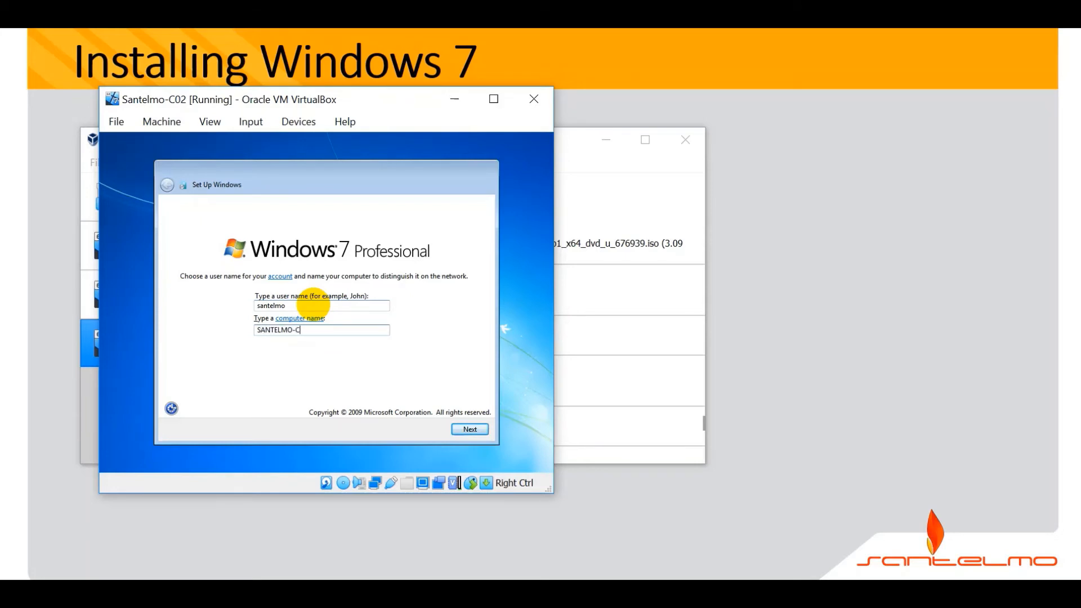
text(02)
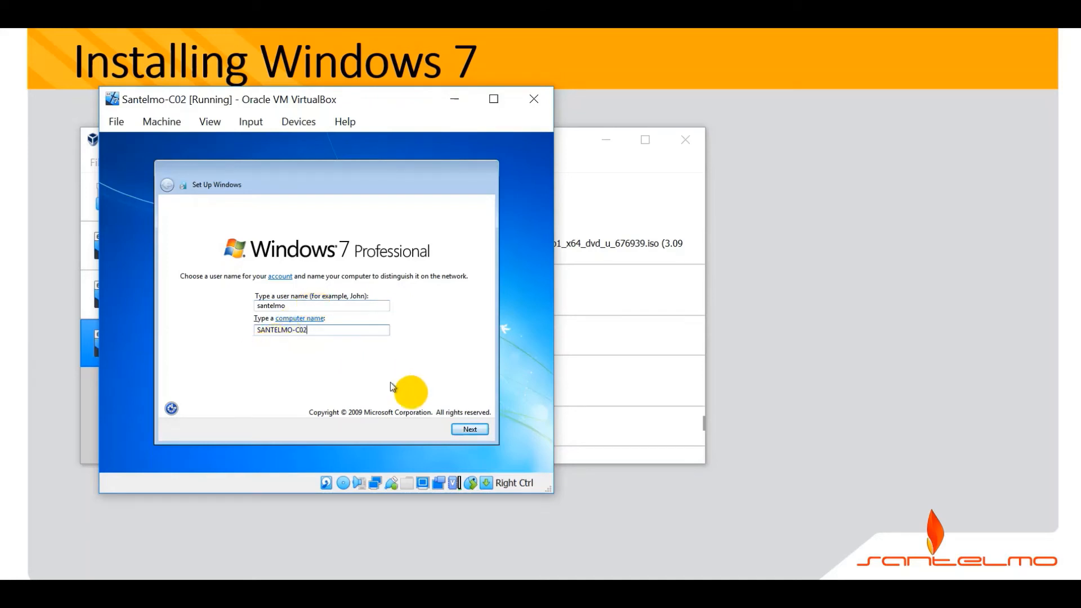
click(470, 429)
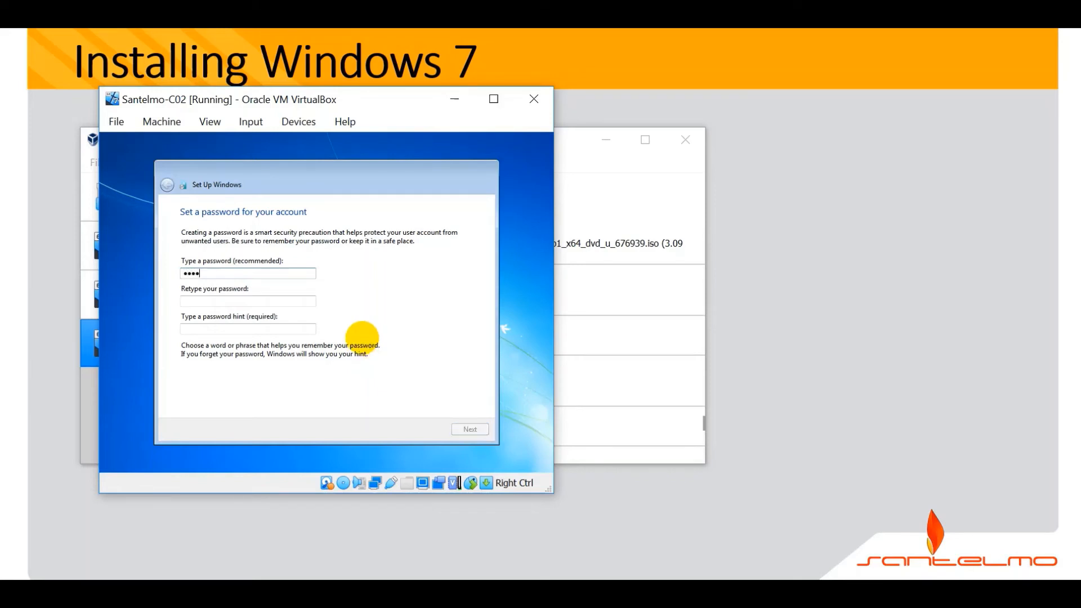
Set the account password with hint 'secret' and continue to the product key page
text(••••)
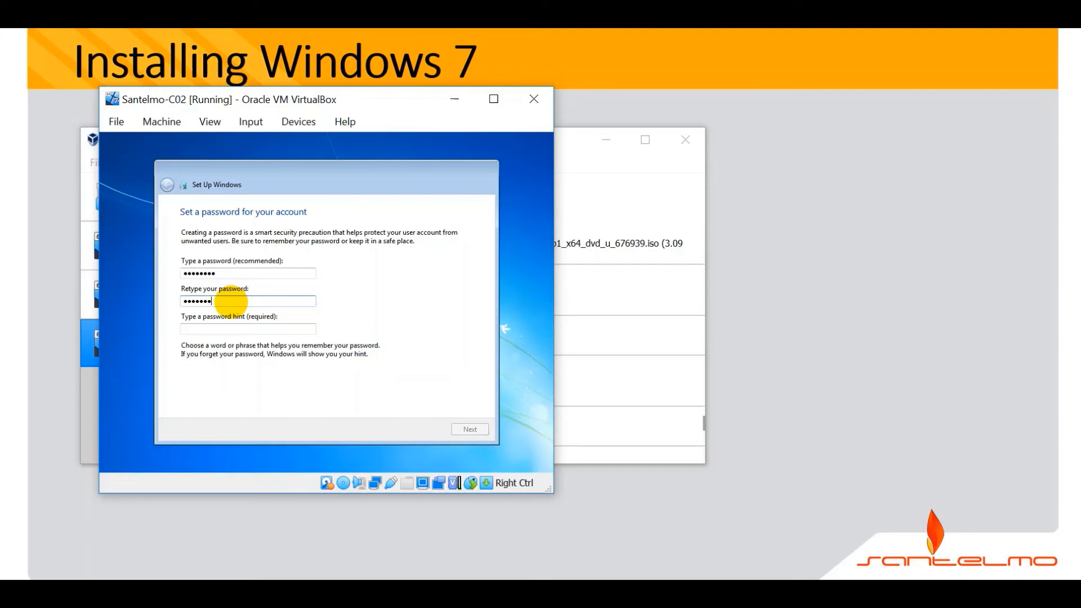
click(248, 329)
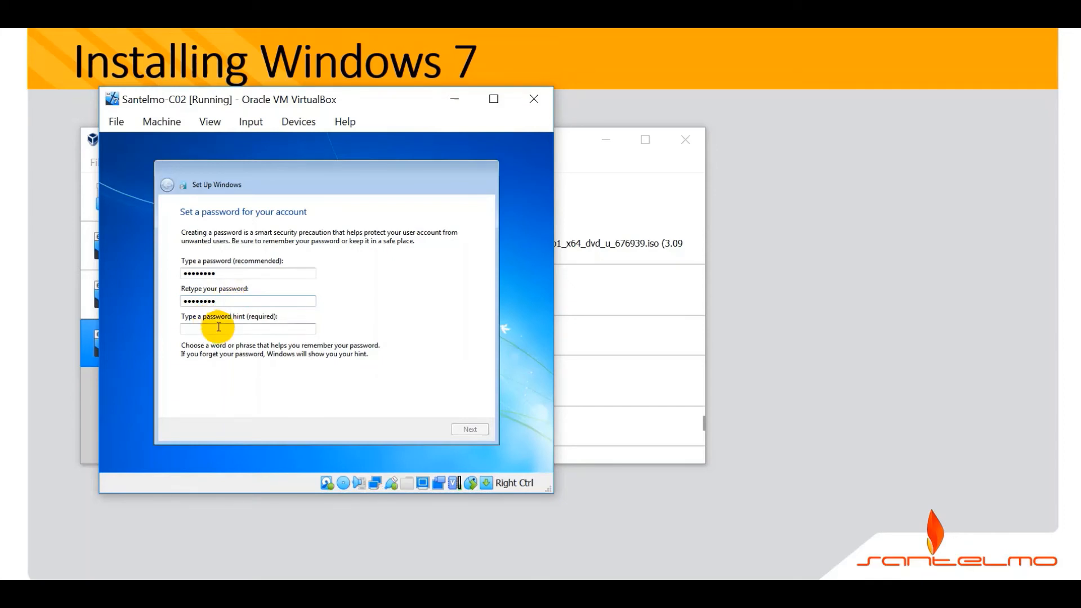
text(secret)
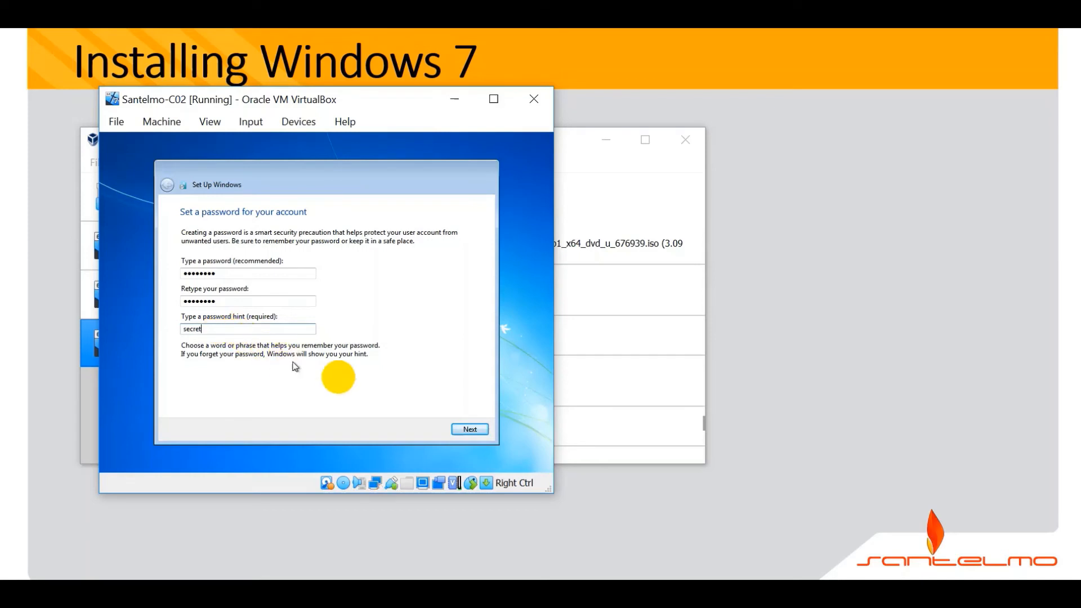
click(469, 429)
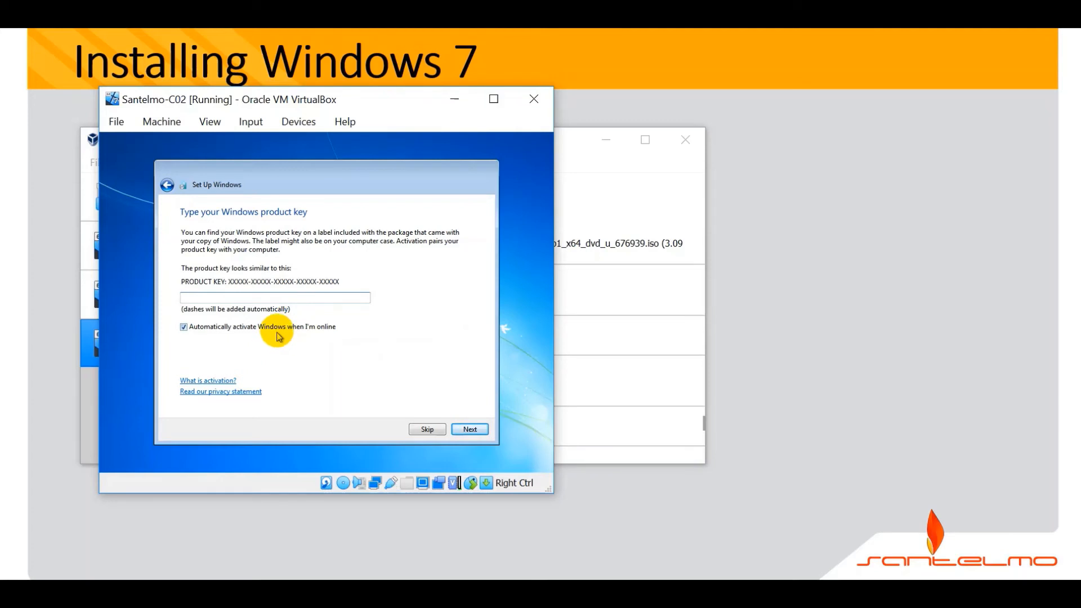
mouse_move(419, 402)
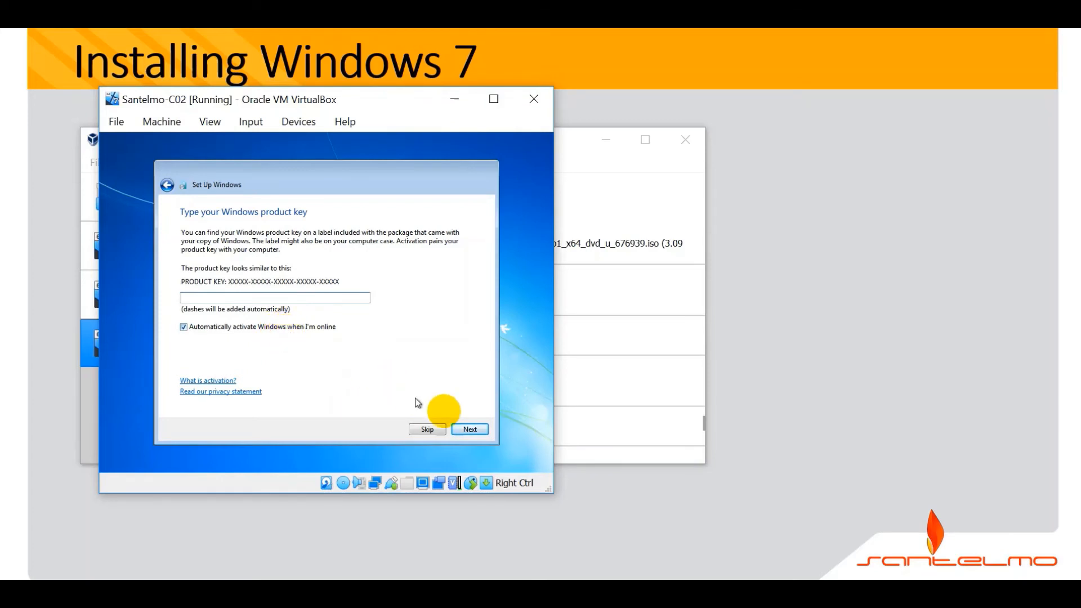
Skip the product key and pick (UTC+08:00) Taipei from the time zone list
click(470, 429)
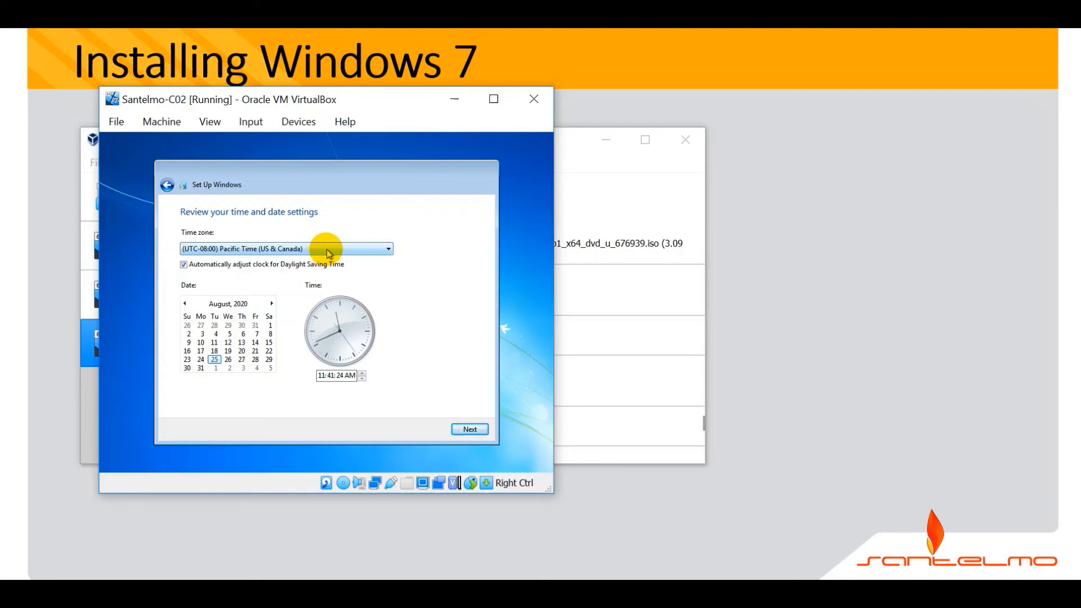
click(388, 248)
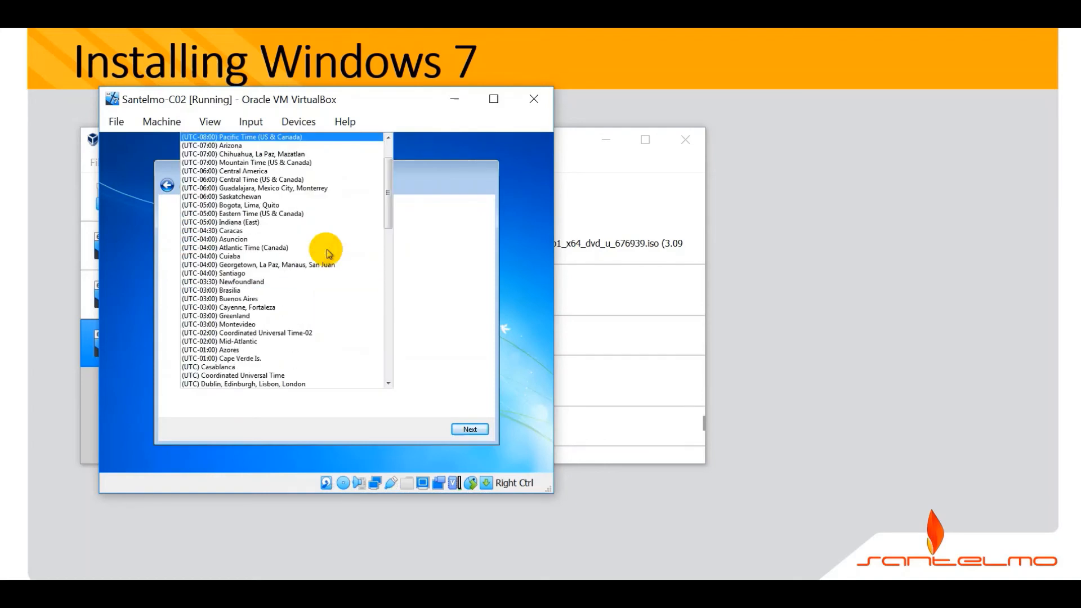
drag(327, 248, 387, 228)
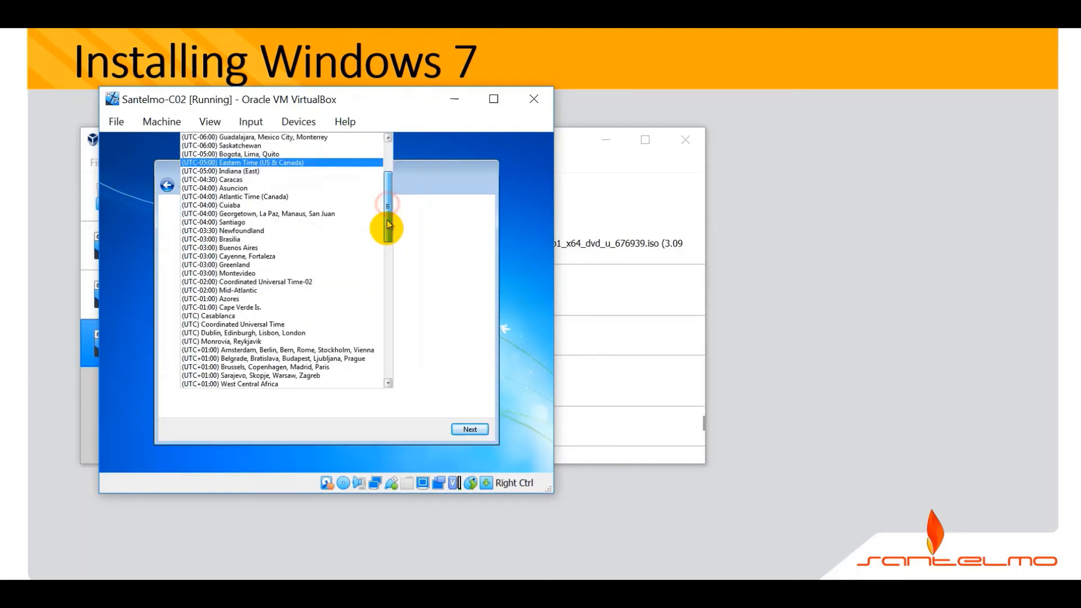
drag(387, 227, 387, 331)
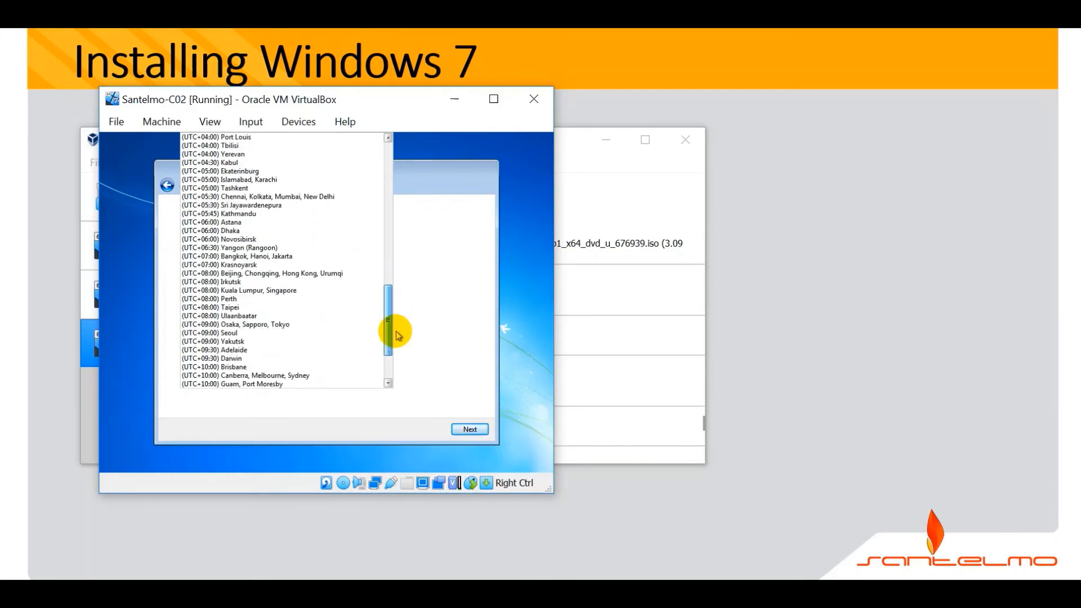
click(212, 306)
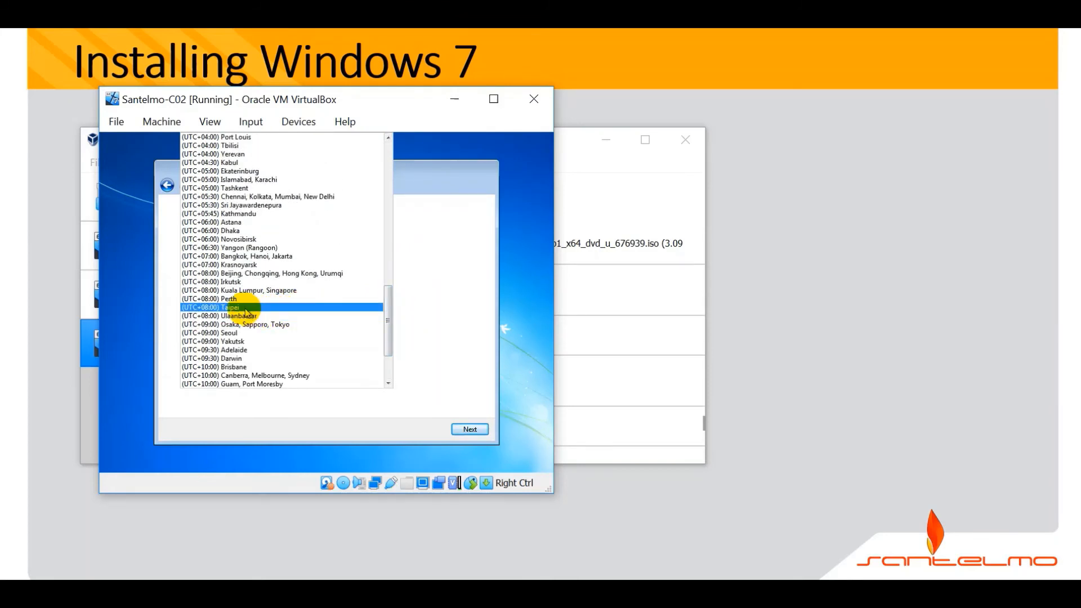
mouse_move(257, 308)
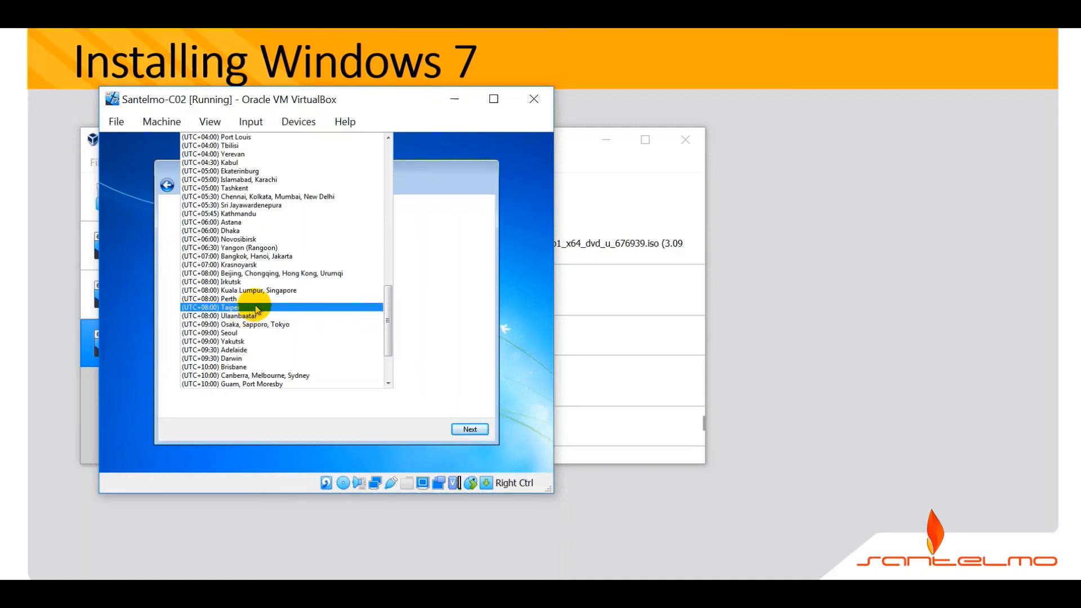
Try Tokyo, Perth and Beijing zones, then settle on (UTC+08:00) Taipei with the date August 25, 2020
click(245, 325)
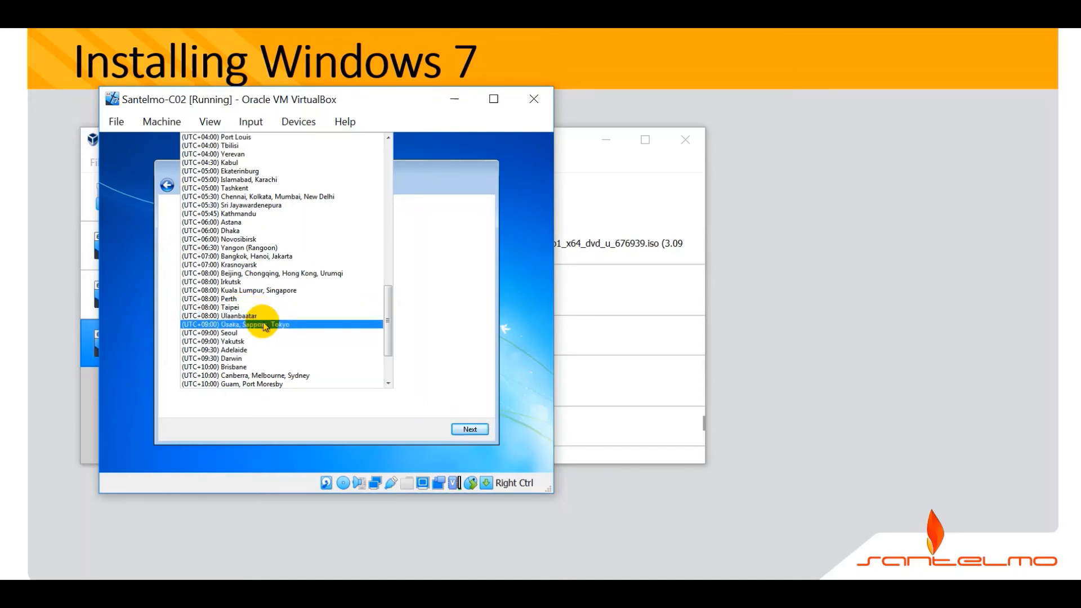
click(266, 298)
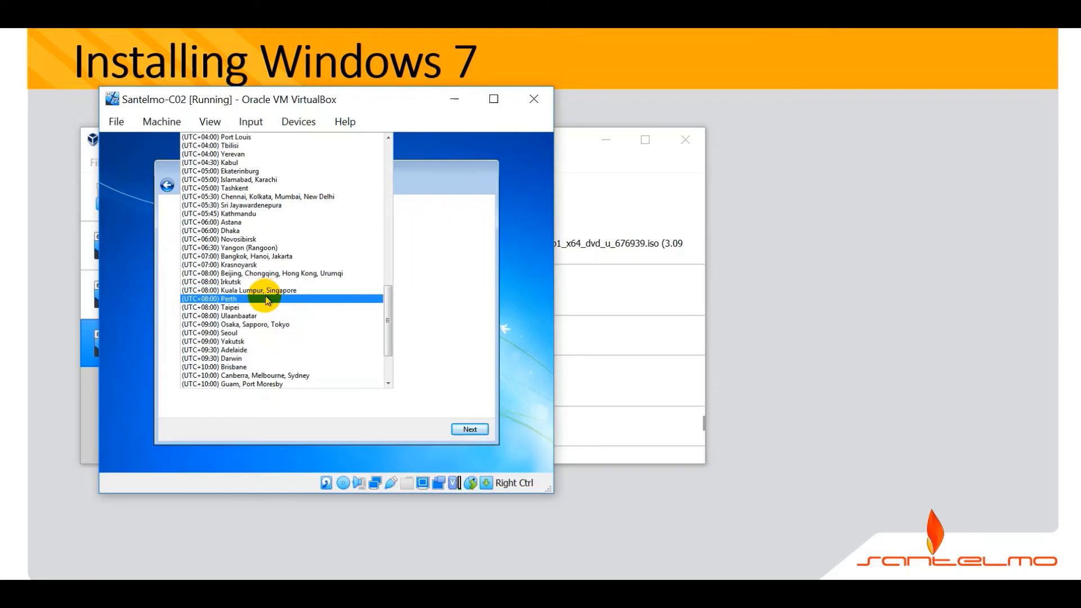
click(261, 307)
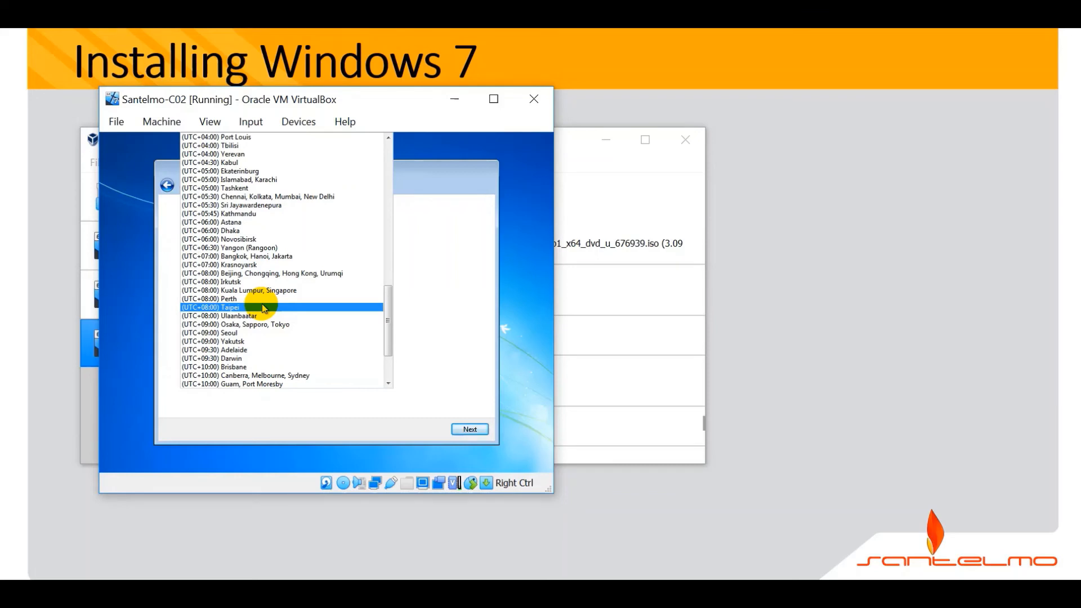
click(277, 273)
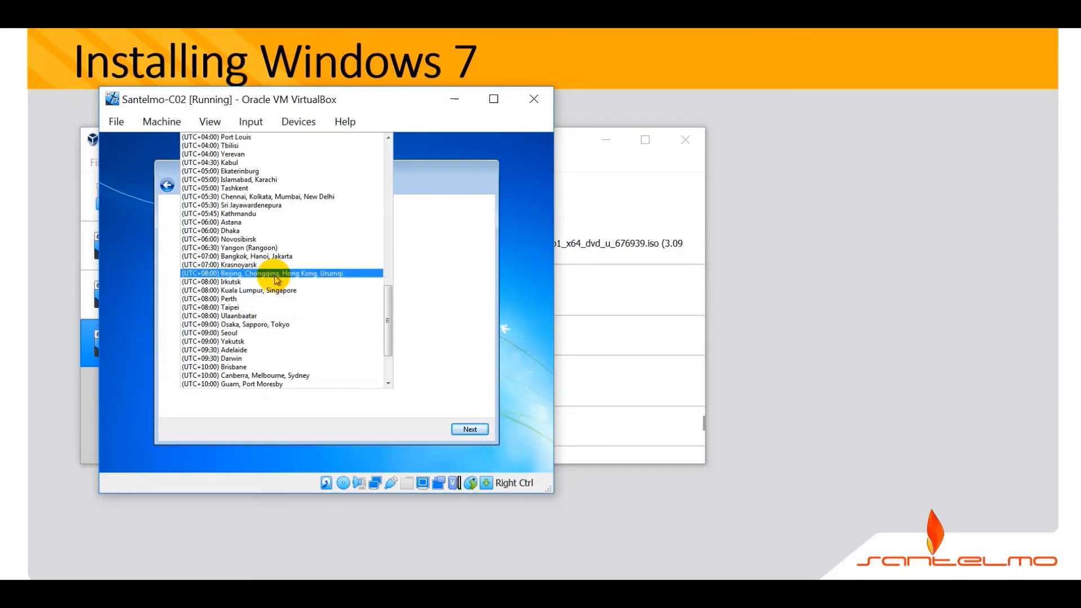
click(219, 298)
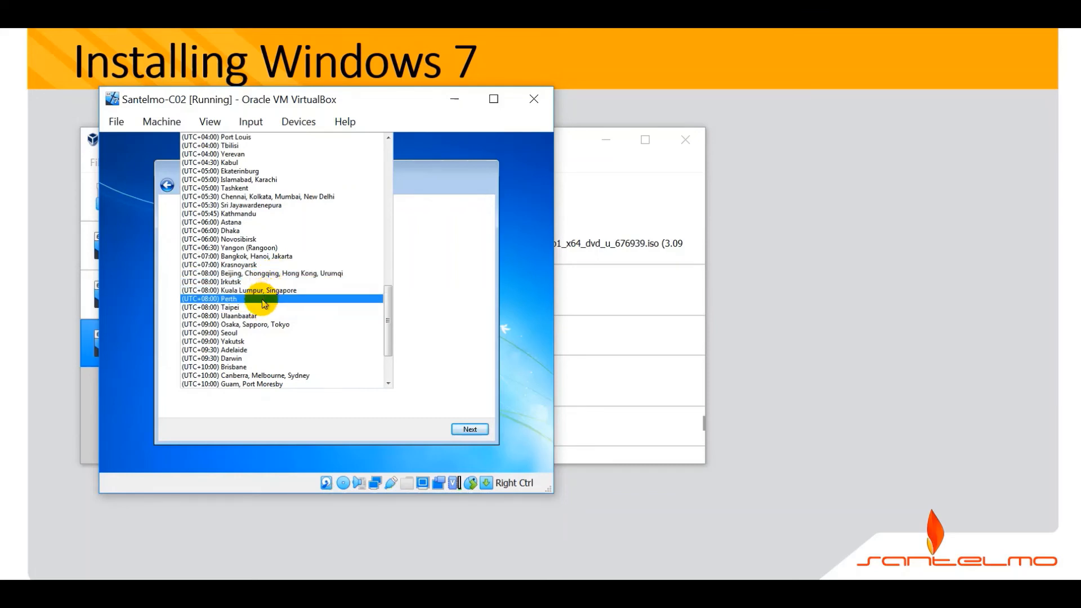
click(224, 306)
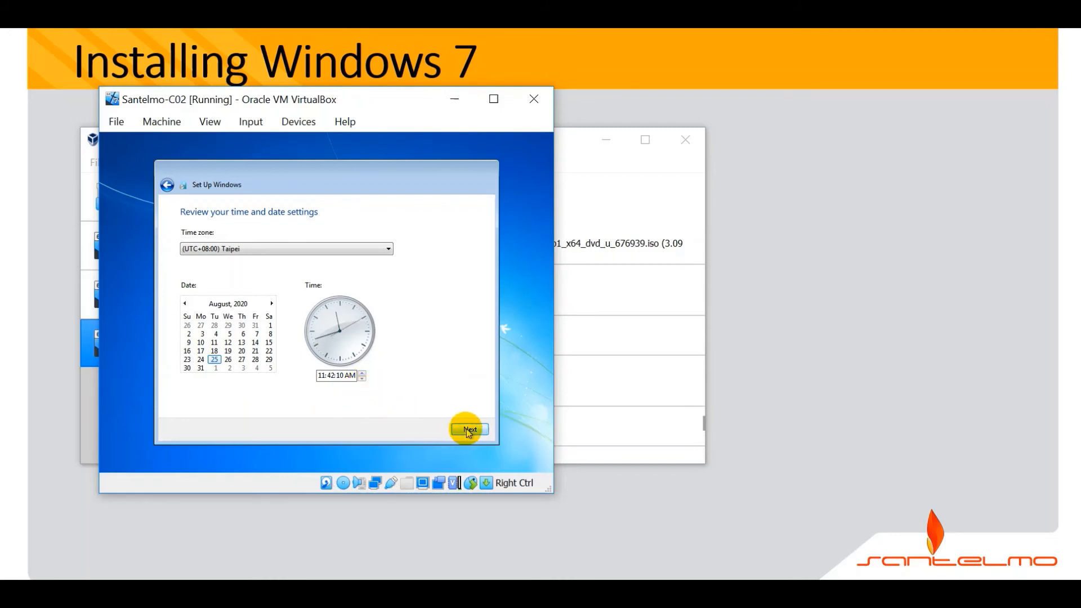
Confirm the time and date settings and let Windows finalize to the fresh desktop
click(471, 429)
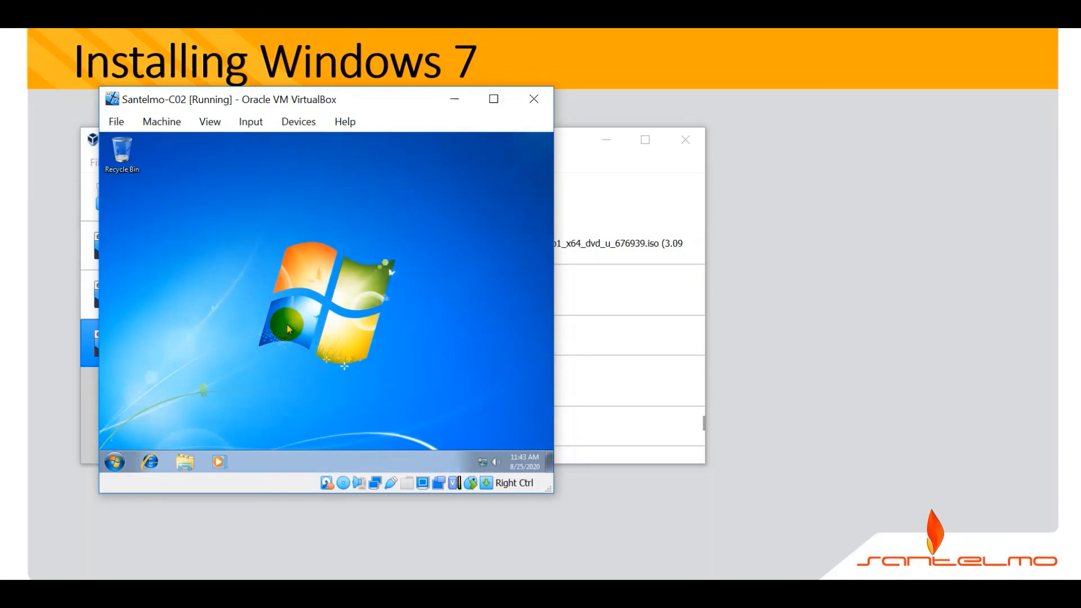
mouse_move(169, 399)
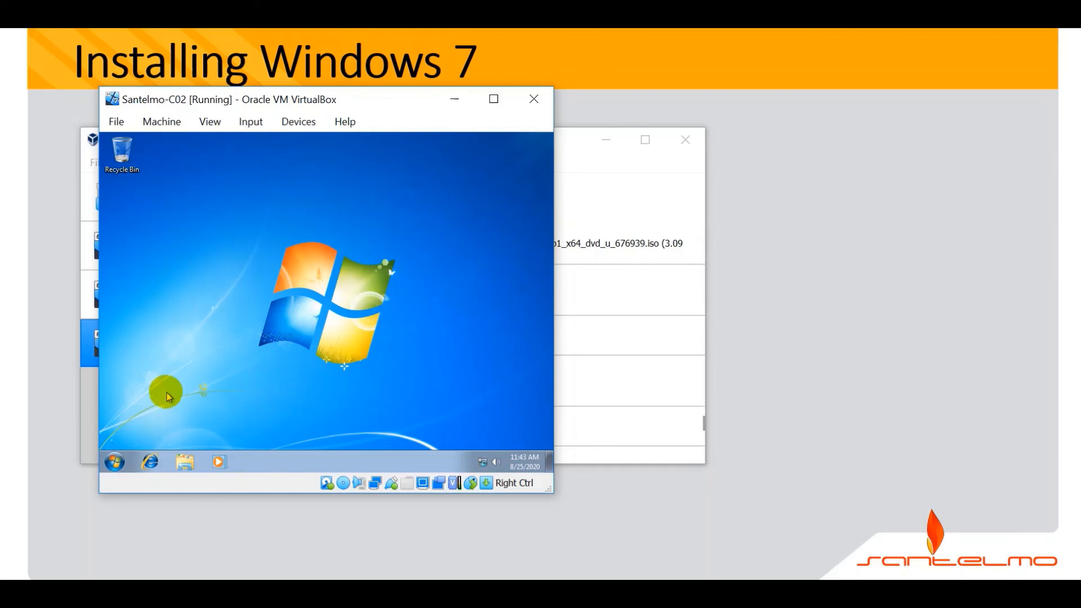
mouse_move(118, 463)
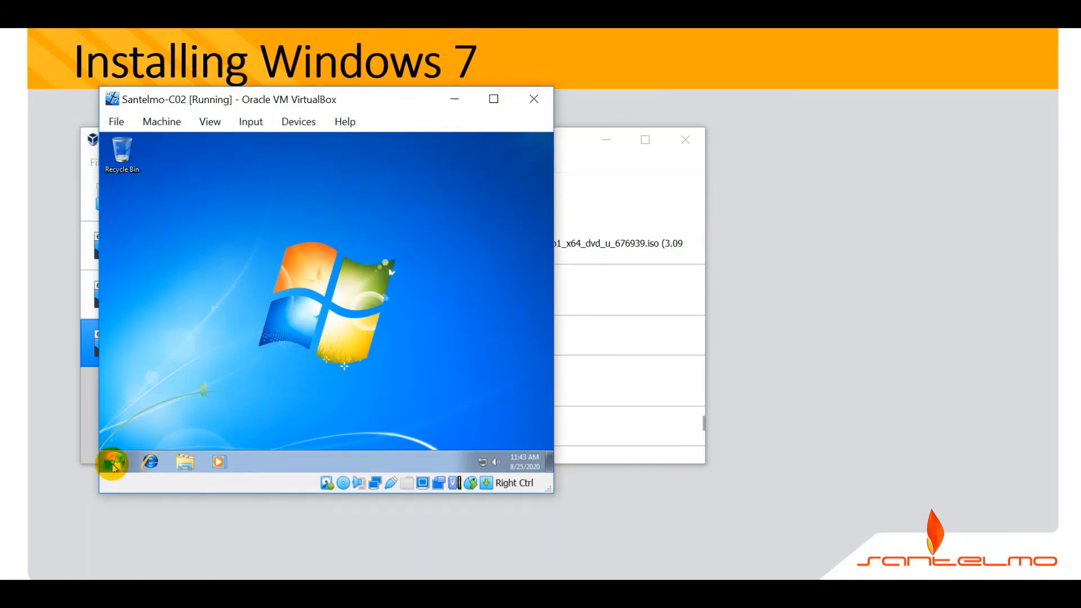
Show Computer Properties from the Start menu, confirming Windows 7 Professional and SANTELMO-C02
click(115, 467)
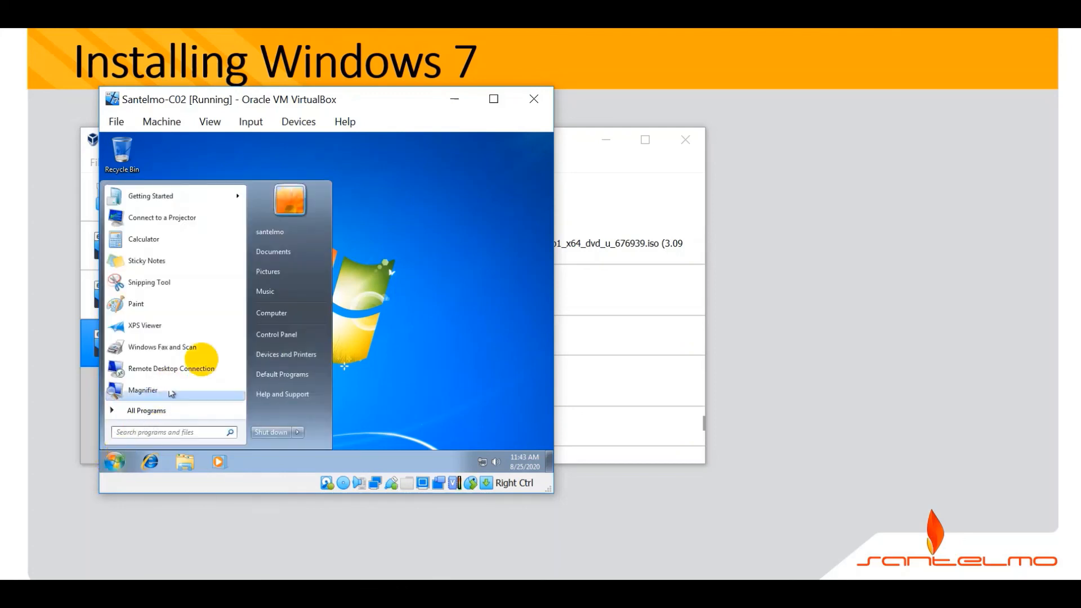
right_click(272, 313)
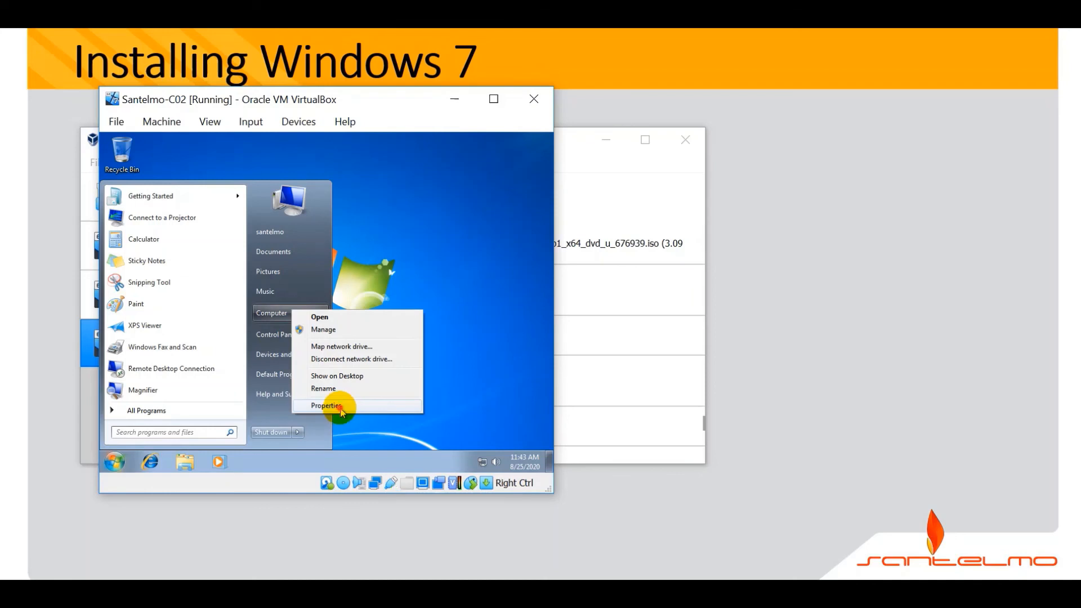
click(326, 405)
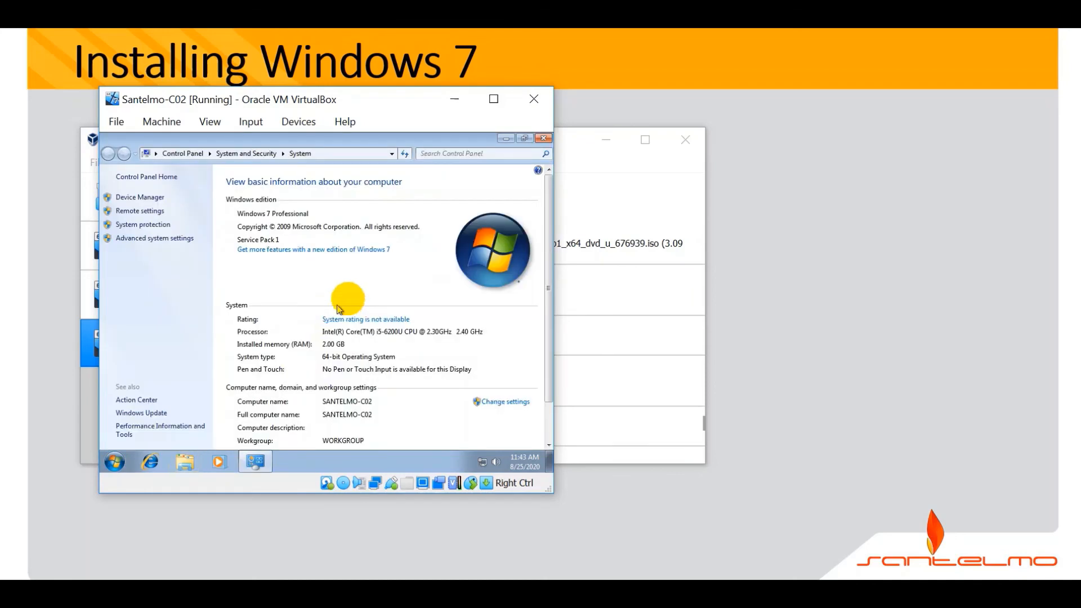
scroll(down, 3)
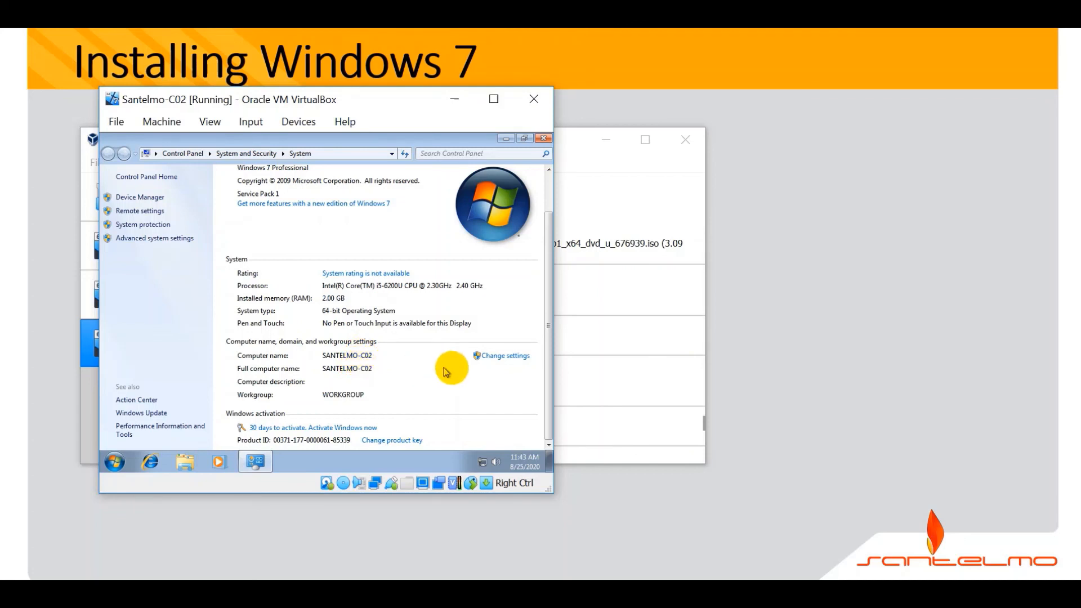
mouse_move(511, 361)
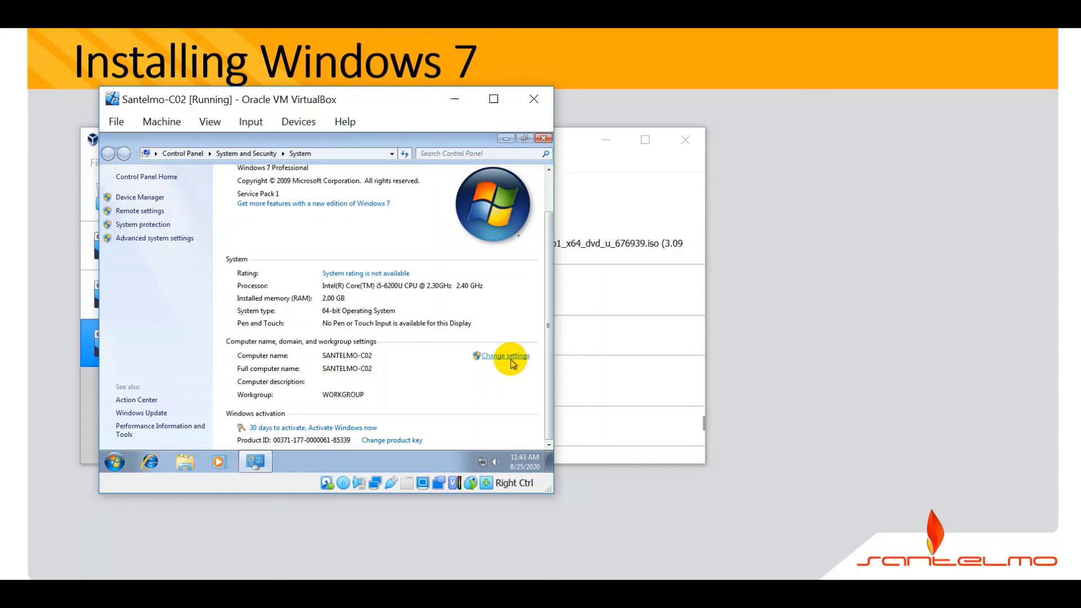
Review the computer name change form for SANTELMO-C02 and cancel out without changes
click(504, 355)
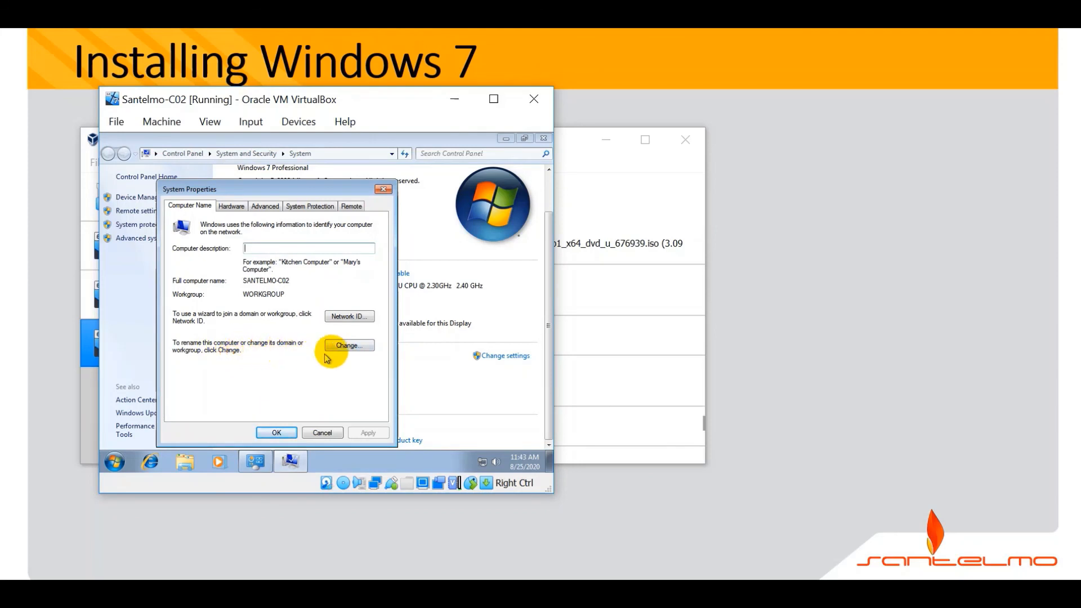
click(348, 346)
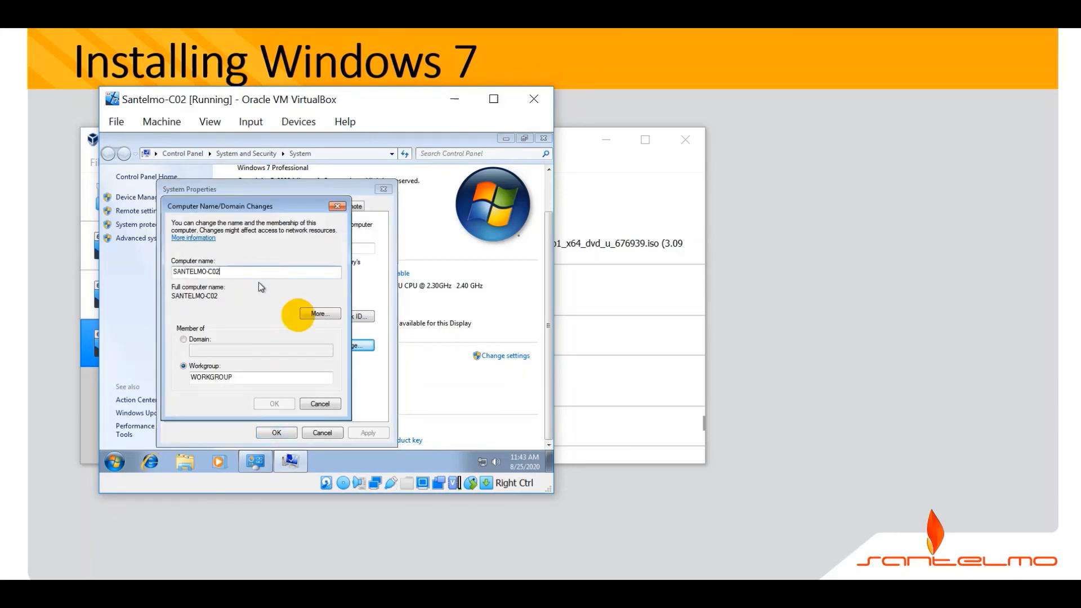
click(319, 403)
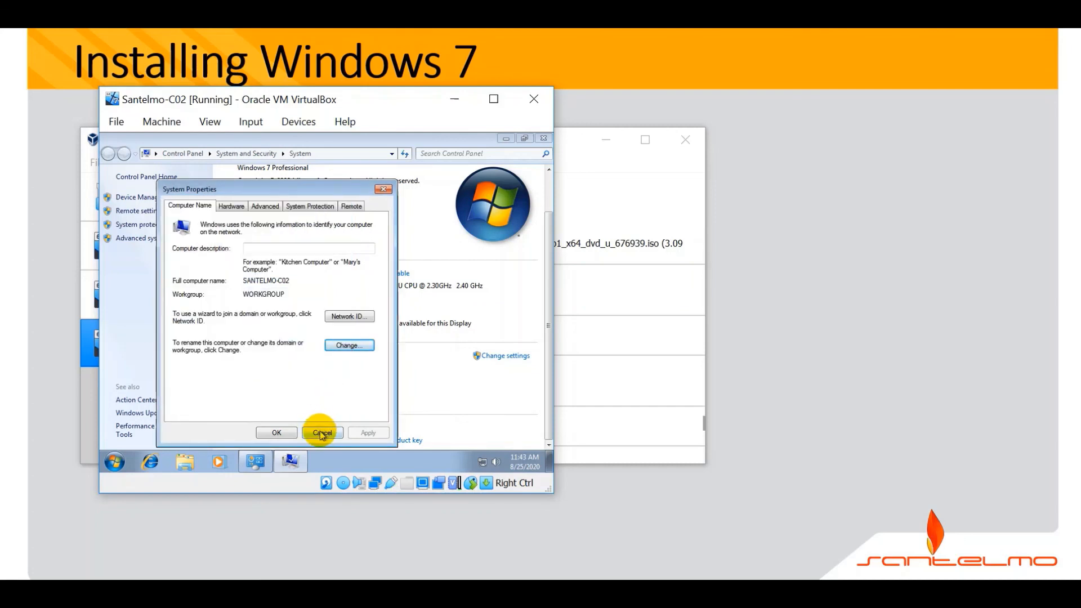
click(322, 432)
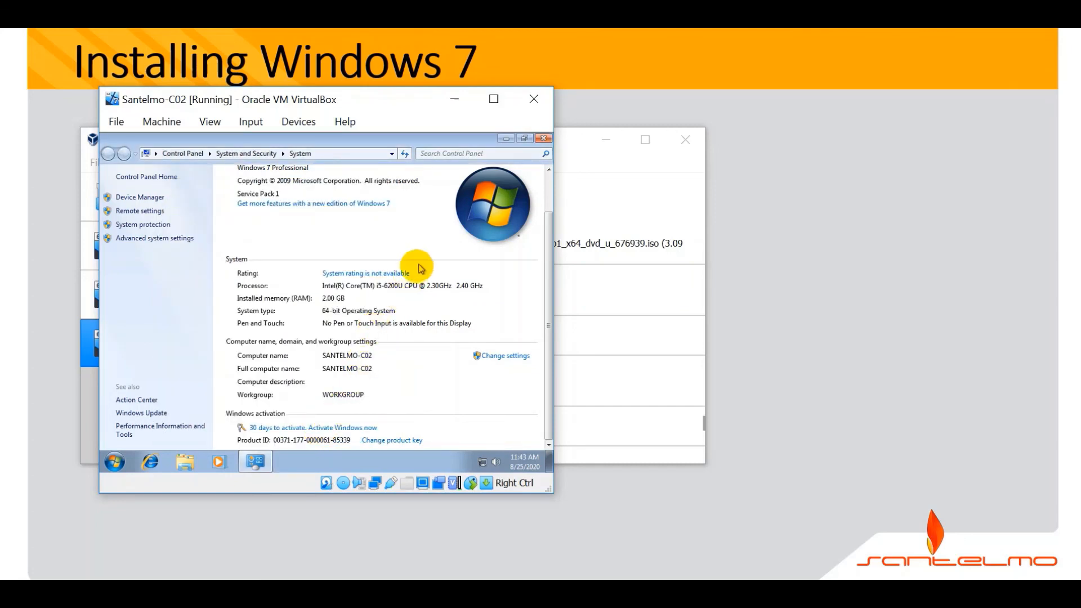
mouse_move(485, 241)
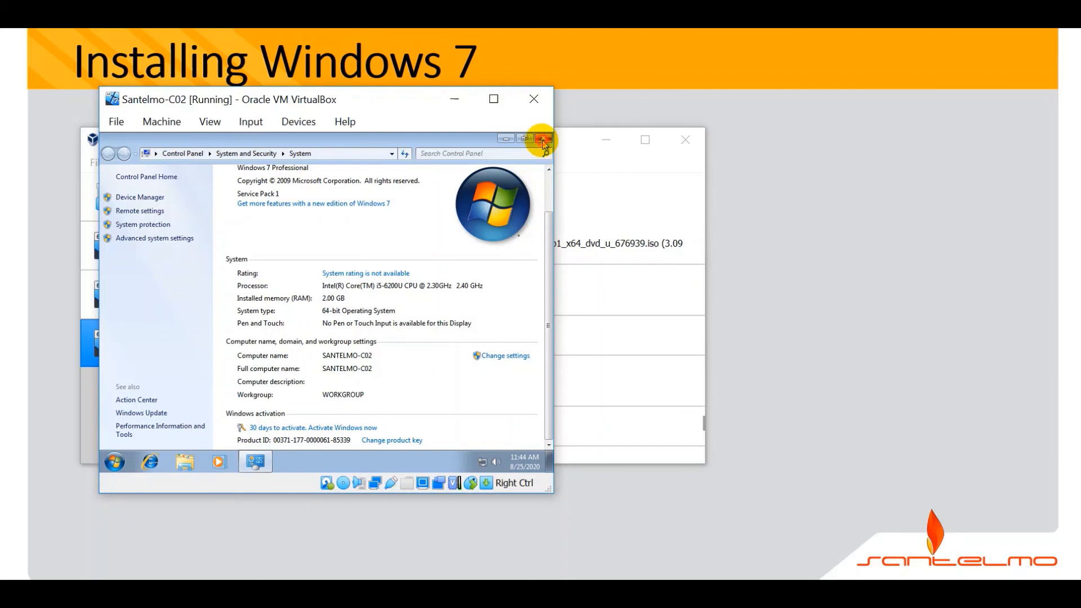
Close the System properties window, returning to the clean Windows 7 desktop
click(542, 137)
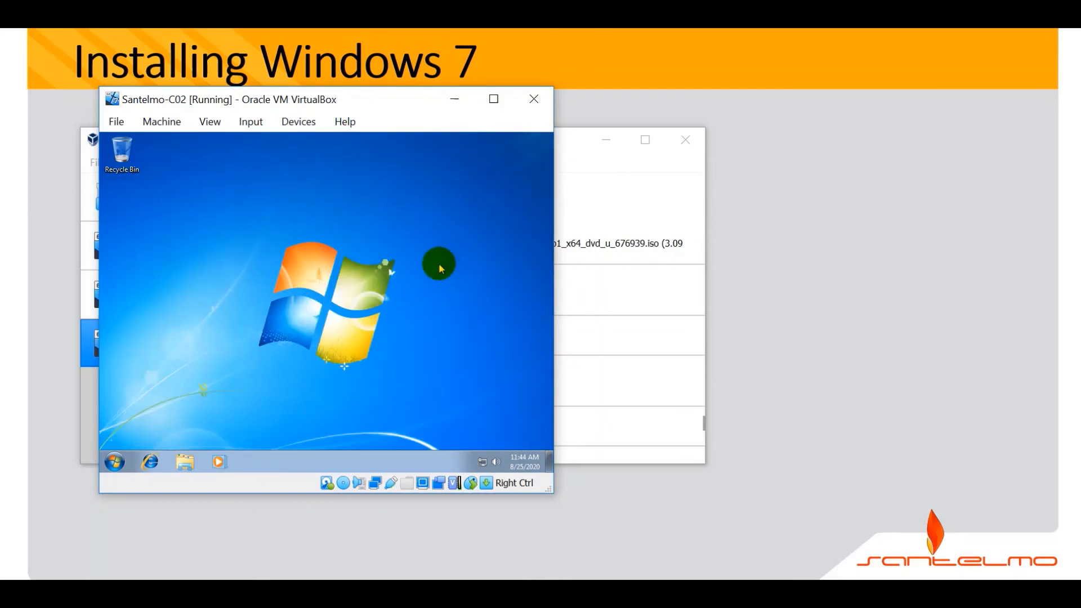
mouse_move(400, 302)
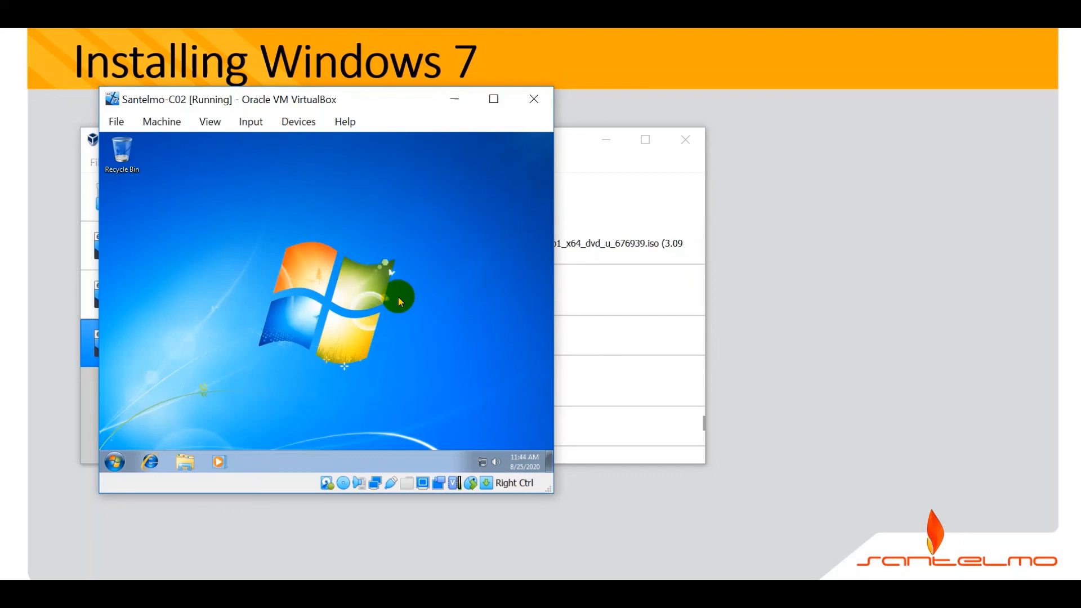
mouse_move(776, 275)
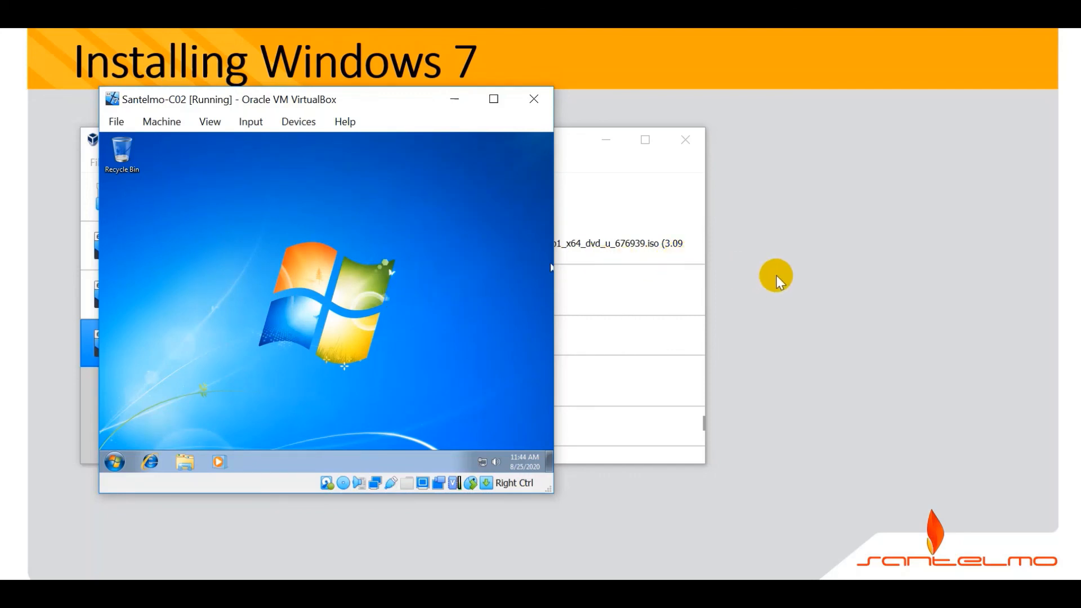